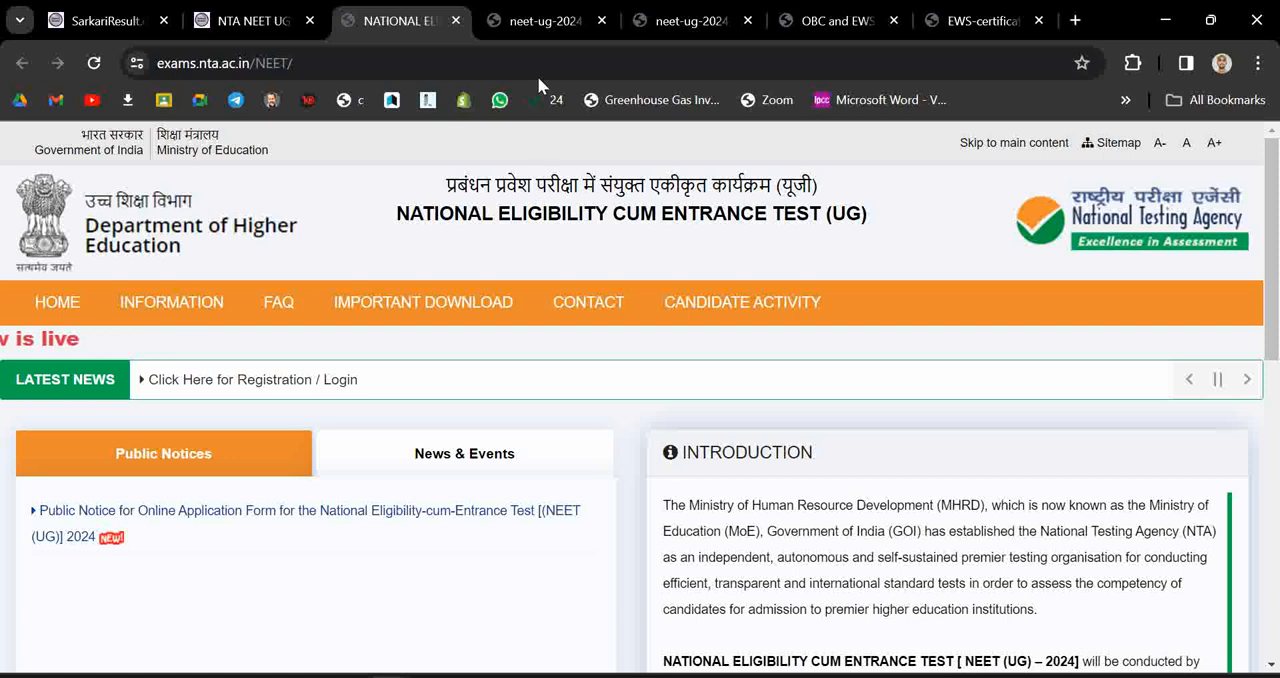
{"action": "mouse_move", "coordinate": [544, 20]}
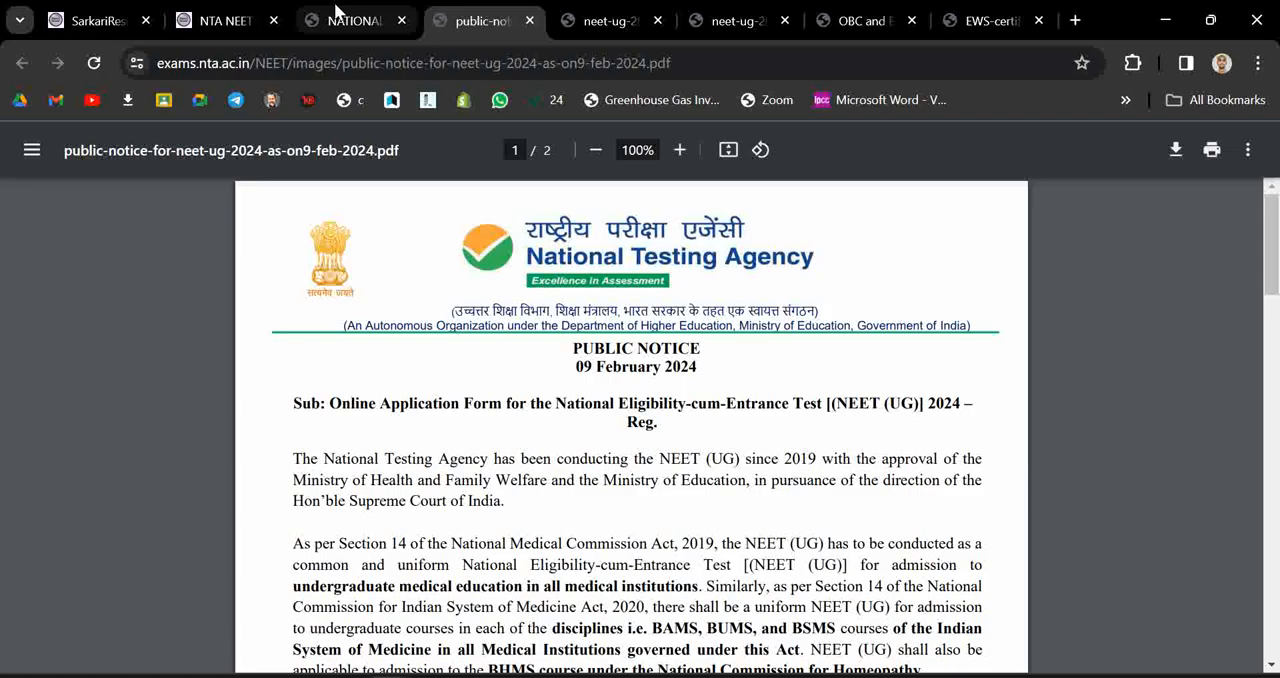
{"action": "mouse_move", "coordinate": [560, 356]}
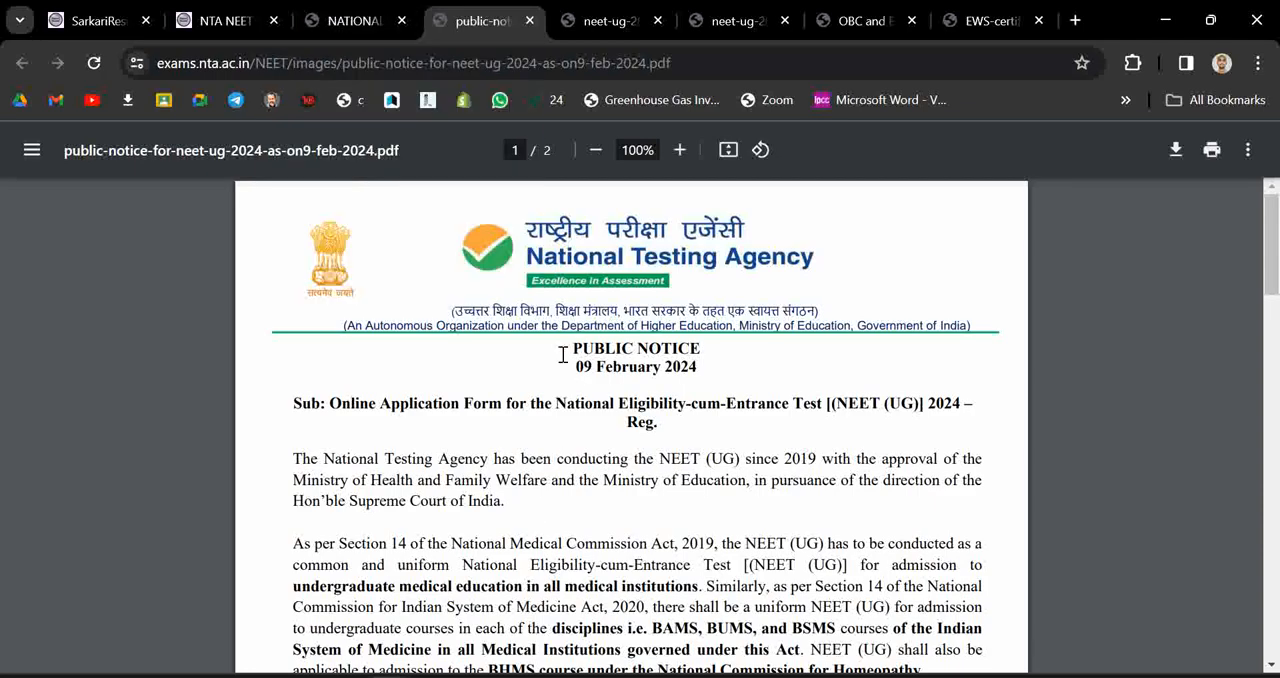
{"action": "mouse_move", "coordinate": [652, 440]}
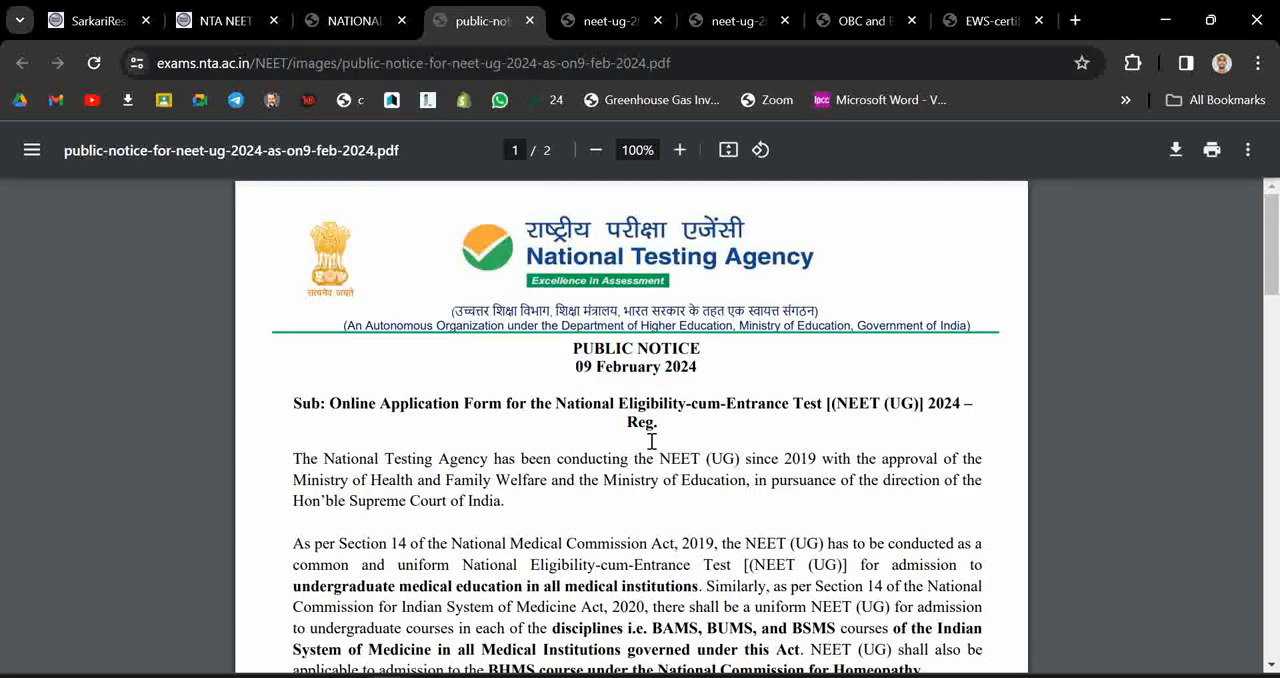
From the NEET exam homepage, follow the Latest News registration link to the NEET (UG) 2024 login page
{"action": "scroll", "scroll_direction": "down", "scroll_amount": 3}
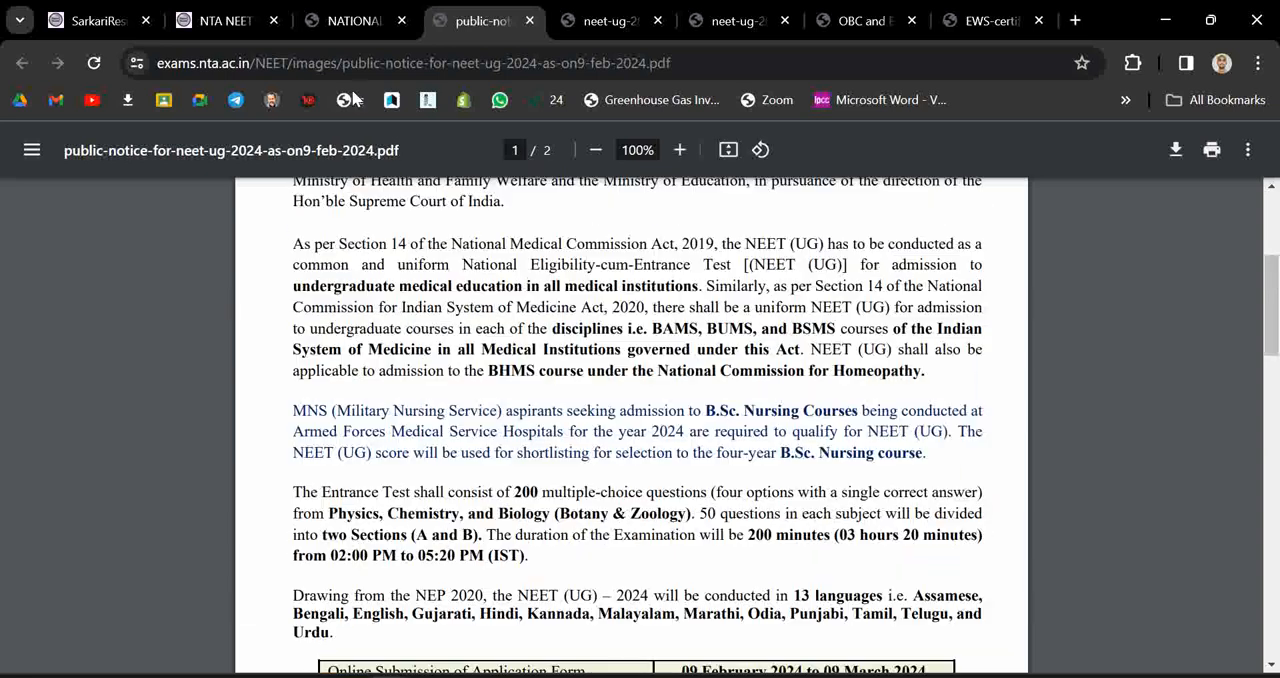
{"action": "left_click", "coordinate": [356, 20]}
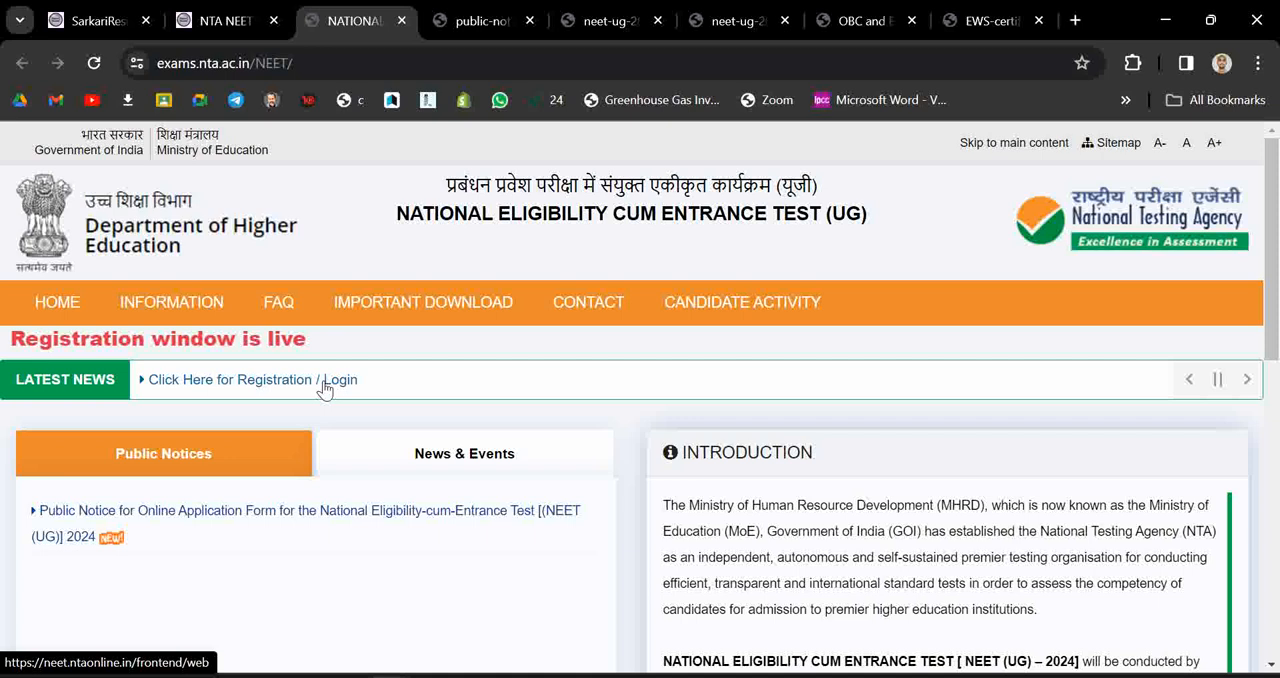
{"action": "left_click", "coordinate": [252, 380]}
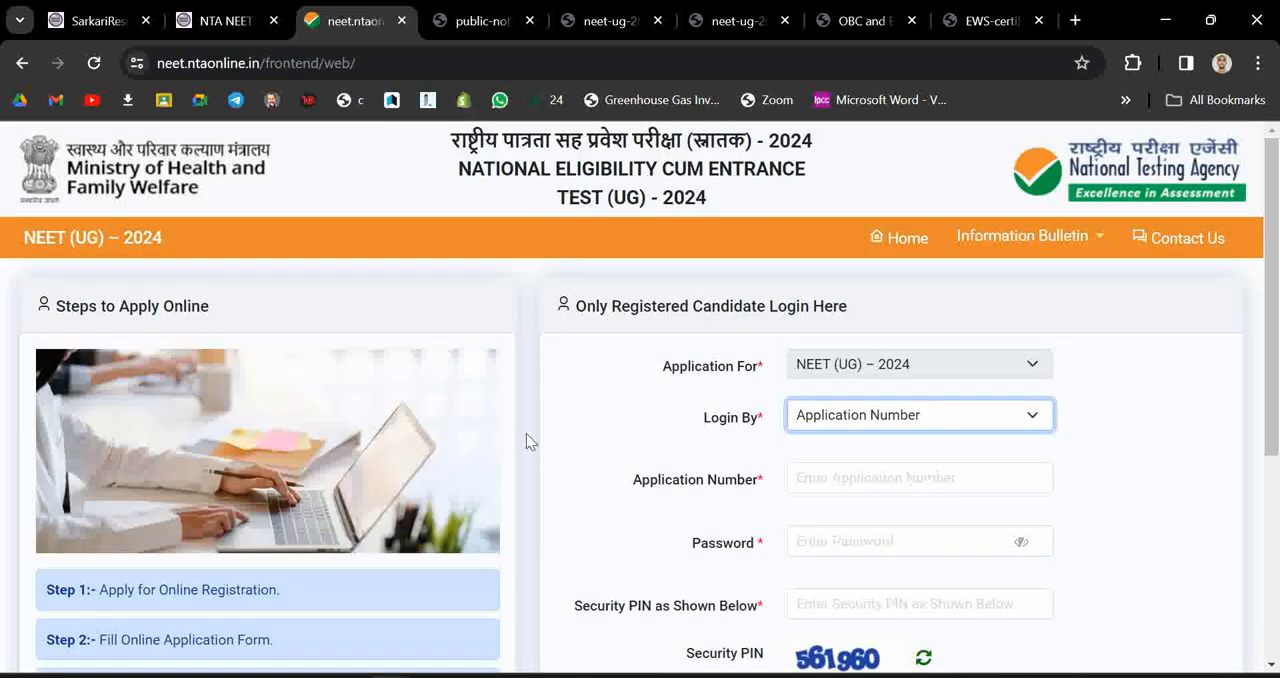
{"action": "scroll", "scroll_direction": "down", "scroll_amount": 3}
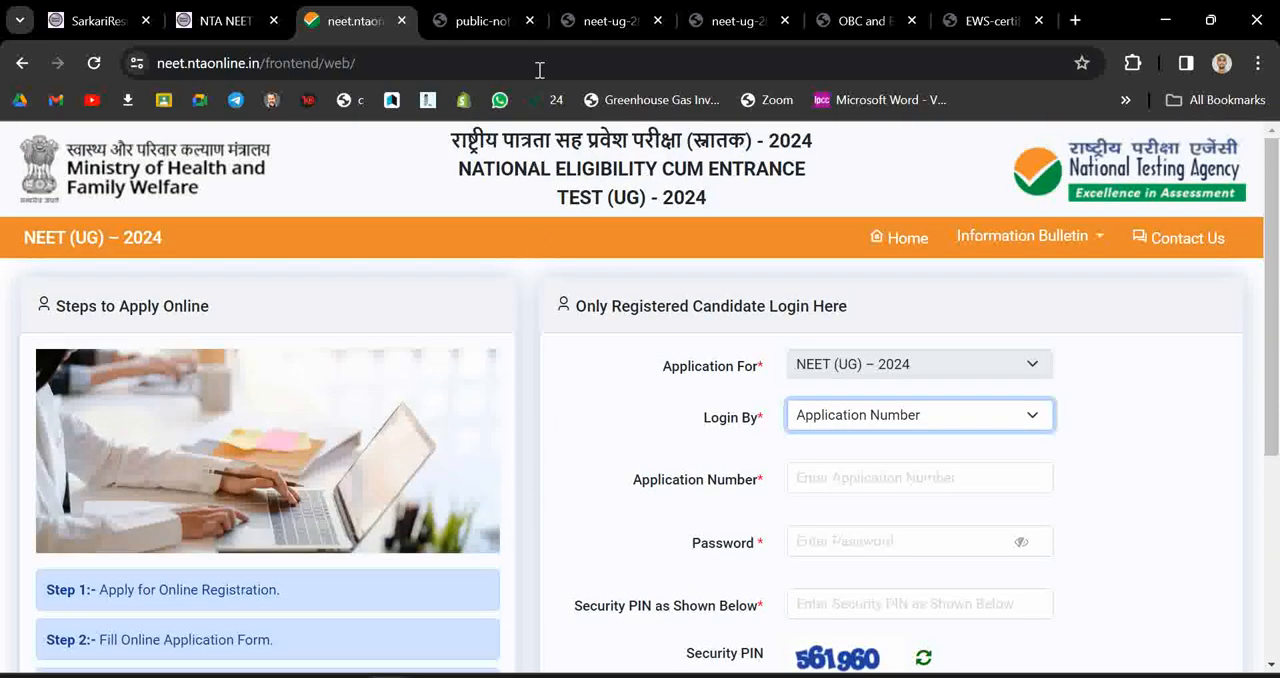
View the NEET UG 2024 information bulletin PDF and skim its opening pages
{"action": "left_click", "coordinate": [610, 20]}
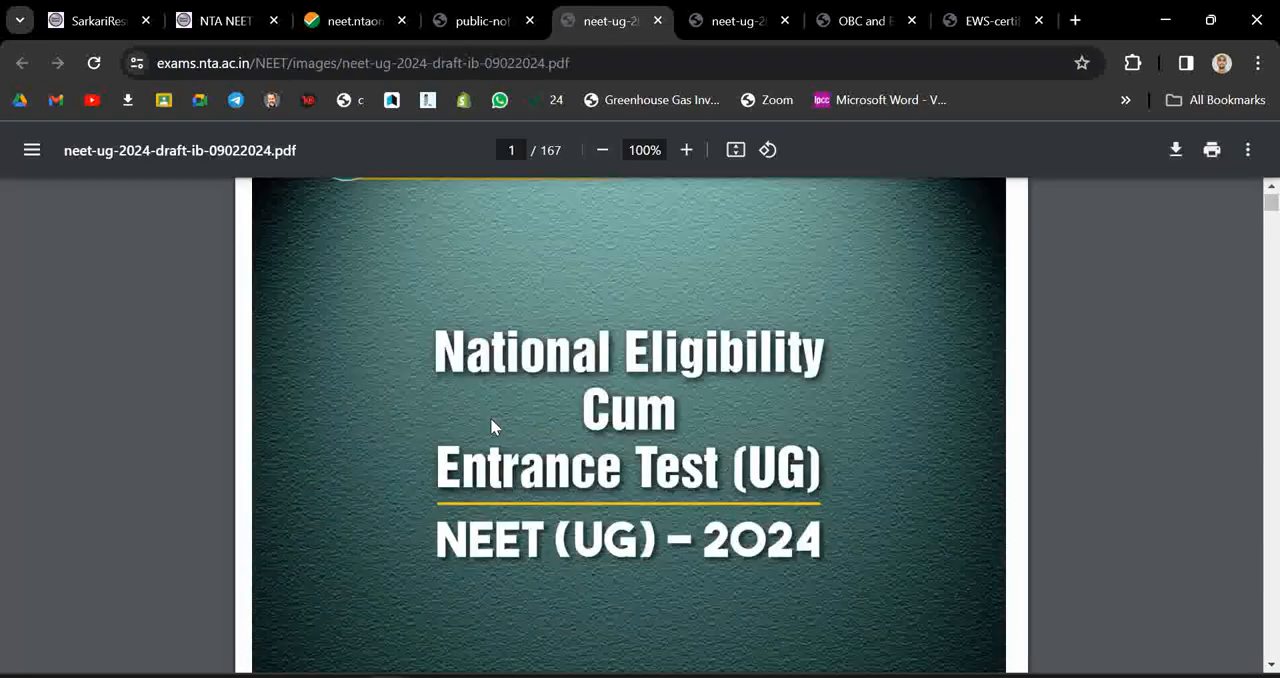
{"action": "scroll", "scroll_direction": "down", "scroll_amount": 3}
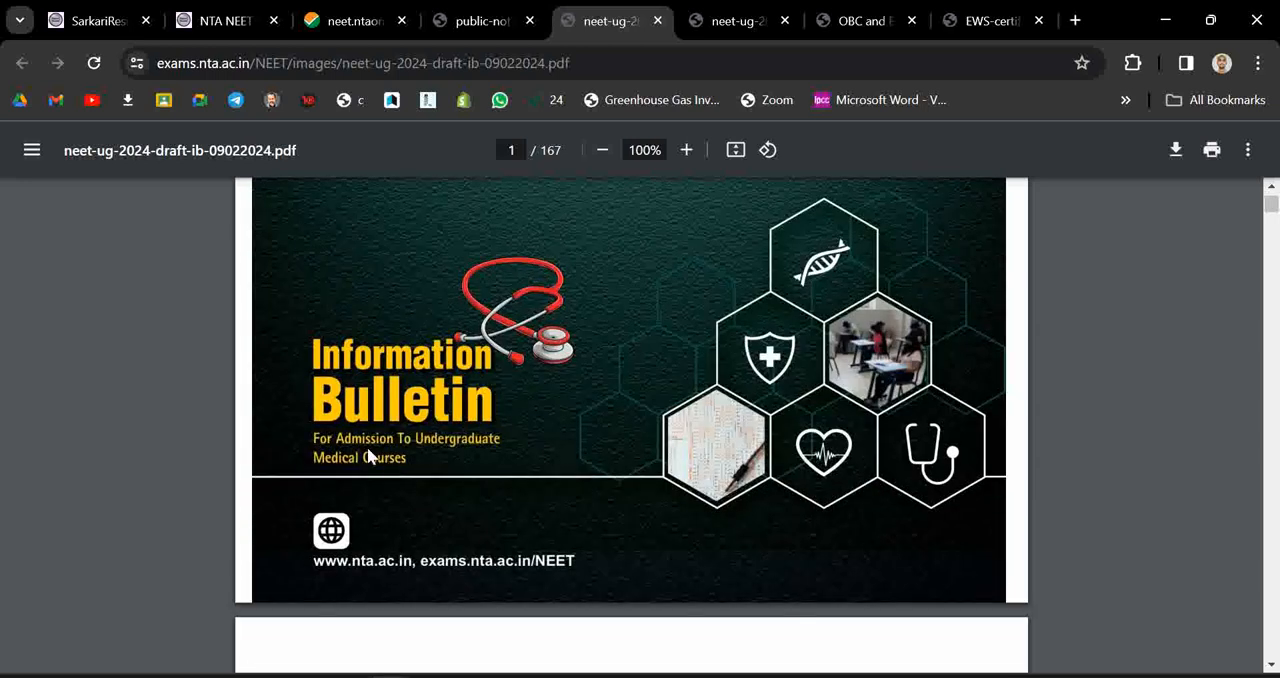
{"action": "mouse_move", "coordinate": [448, 584]}
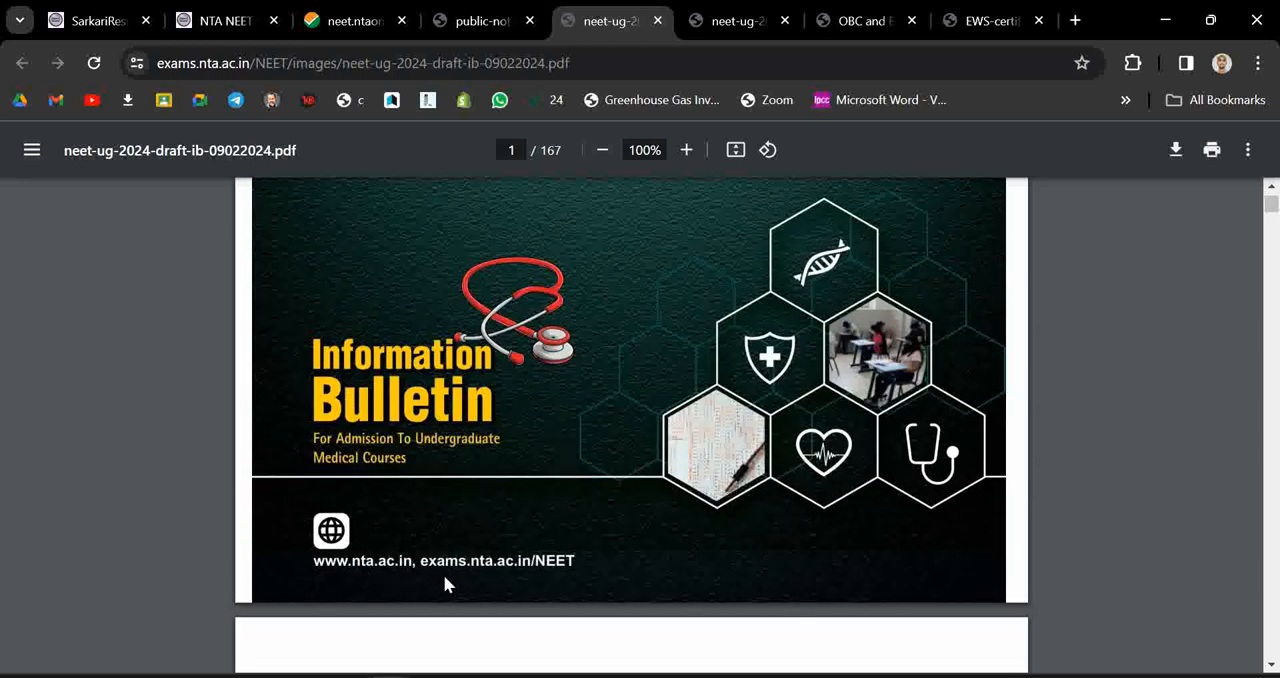
{"action": "scroll", "scroll_direction": "down", "scroll_amount": 3}
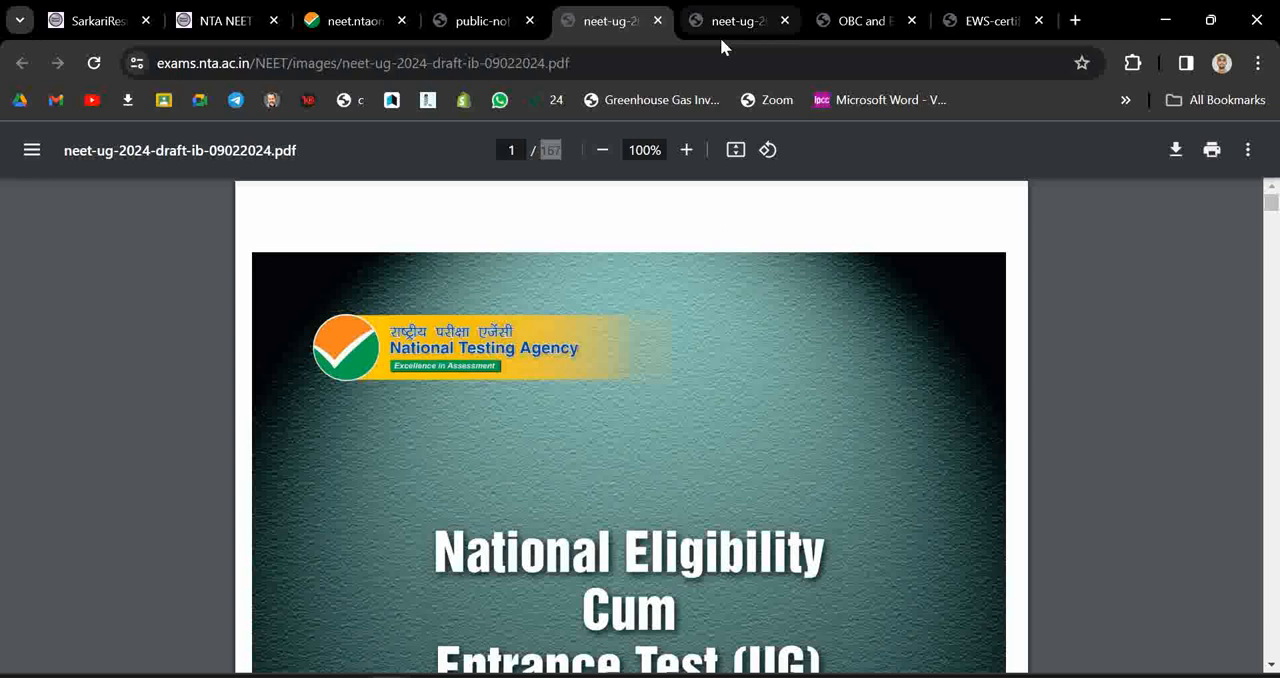
Switch to the bulletin copy at page 38 and reach the permissible ID and photo/signature size table
{"action": "left_click", "coordinate": [740, 20]}
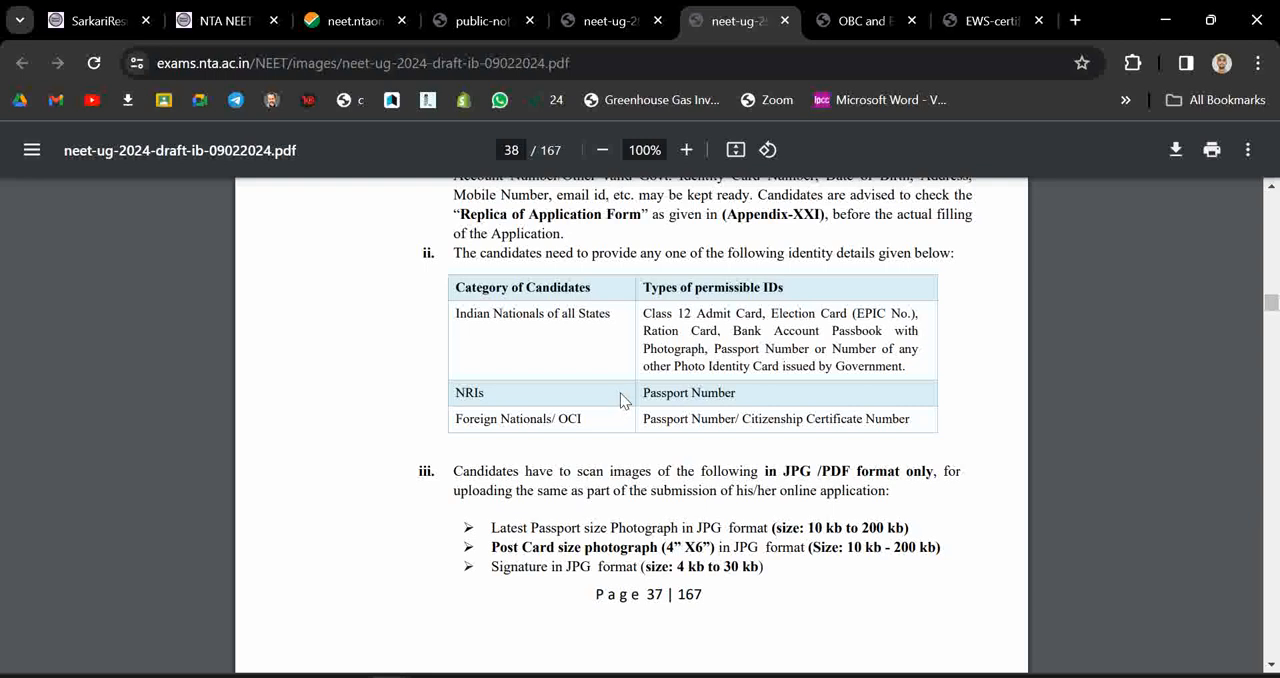
{"action": "mouse_move", "coordinate": [632, 392]}
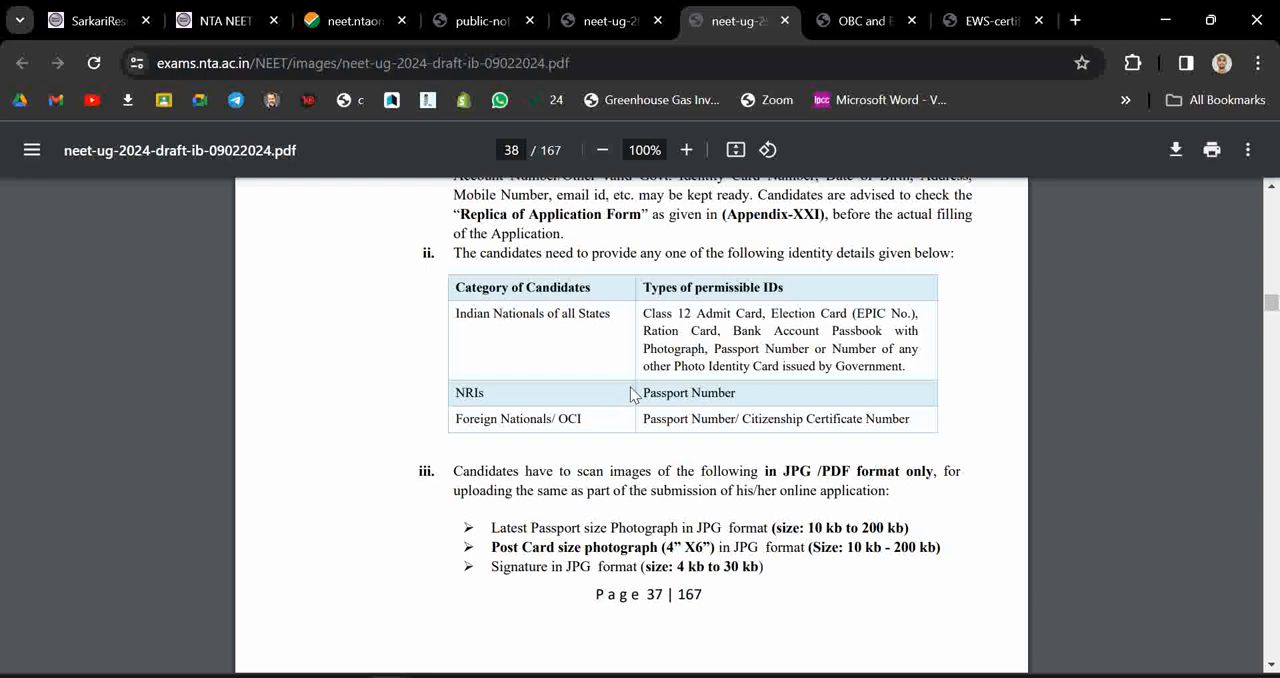
{"action": "mouse_move", "coordinate": [650, 400]}
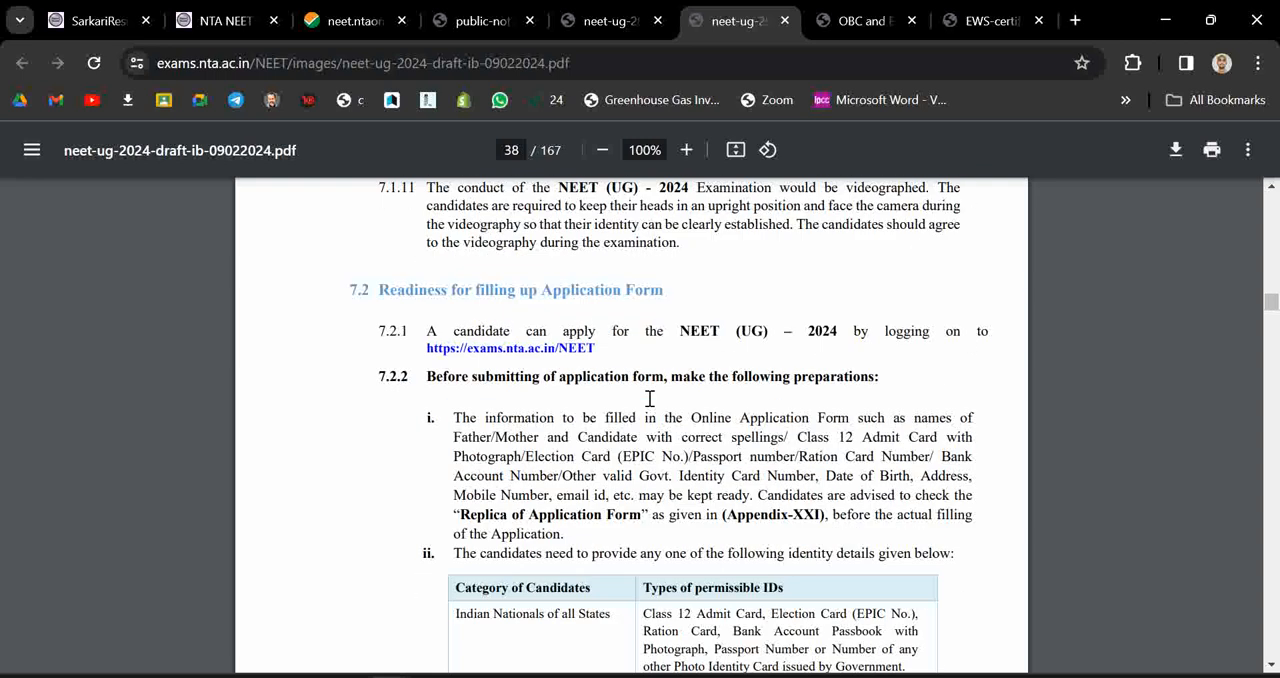
{"action": "scroll", "scroll_direction": "down", "scroll_amount": 3}
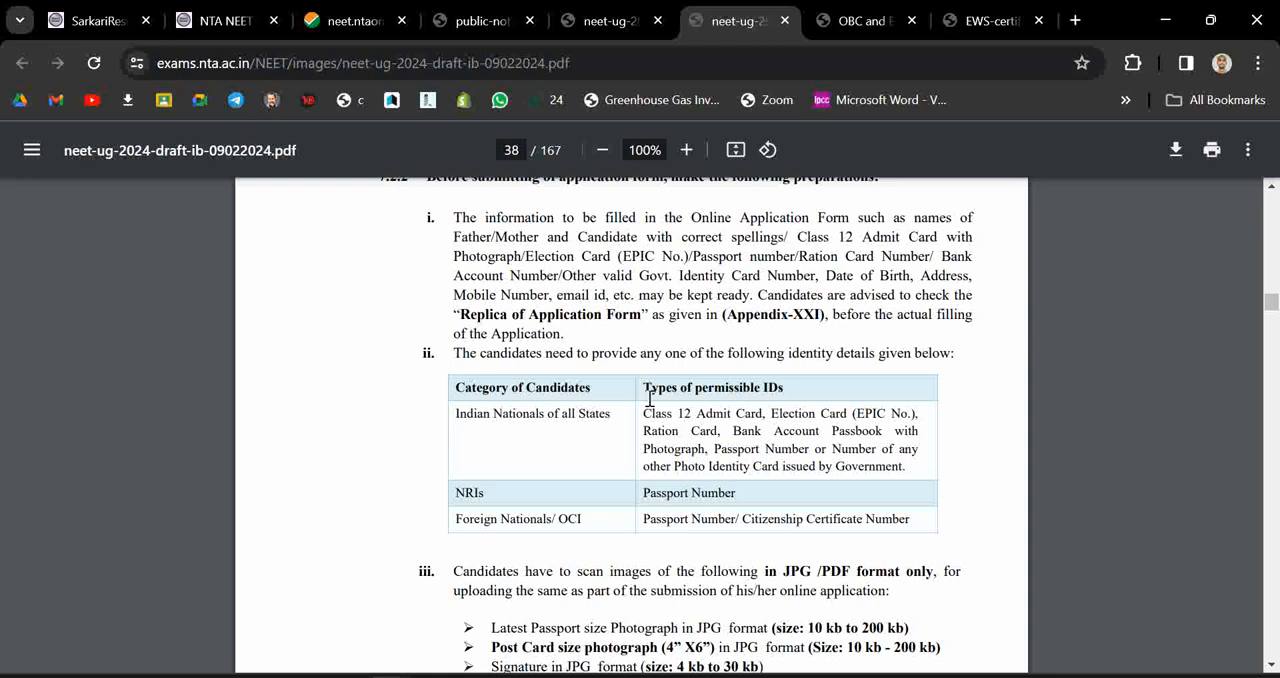
{"action": "scroll", "scroll_direction": "down", "scroll_amount": 3}
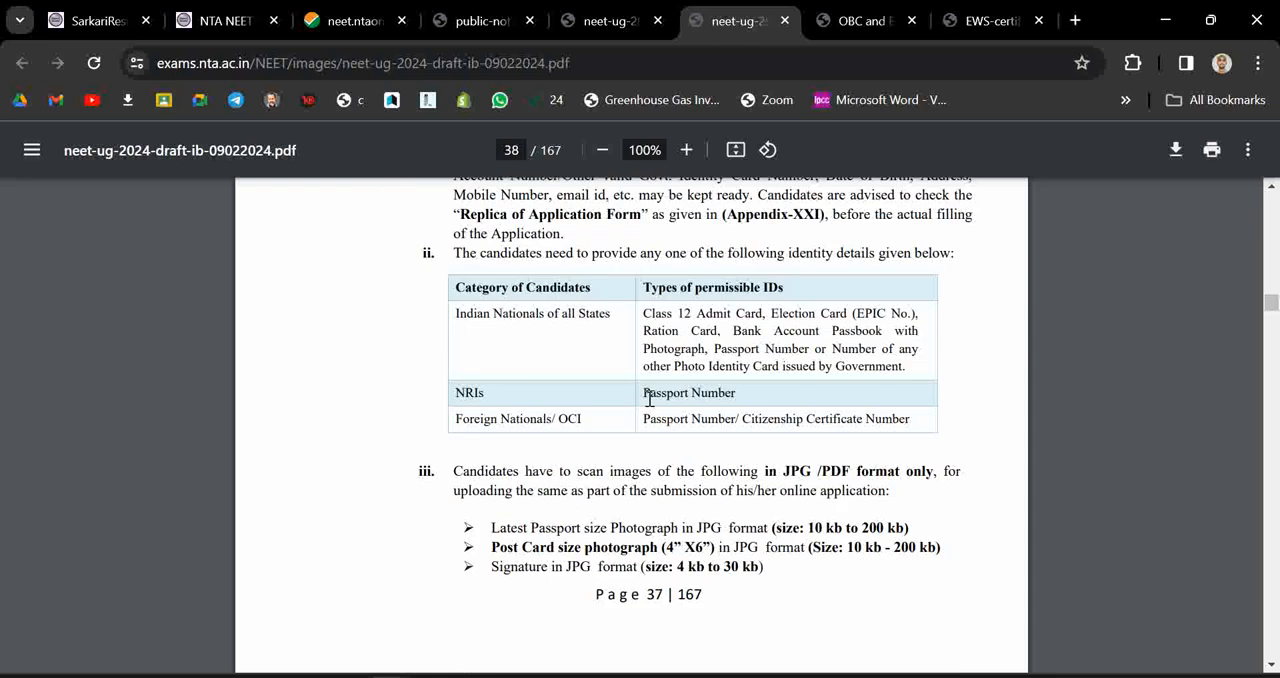
{"action": "scroll", "scroll_direction": "down", "scroll_amount": 3}
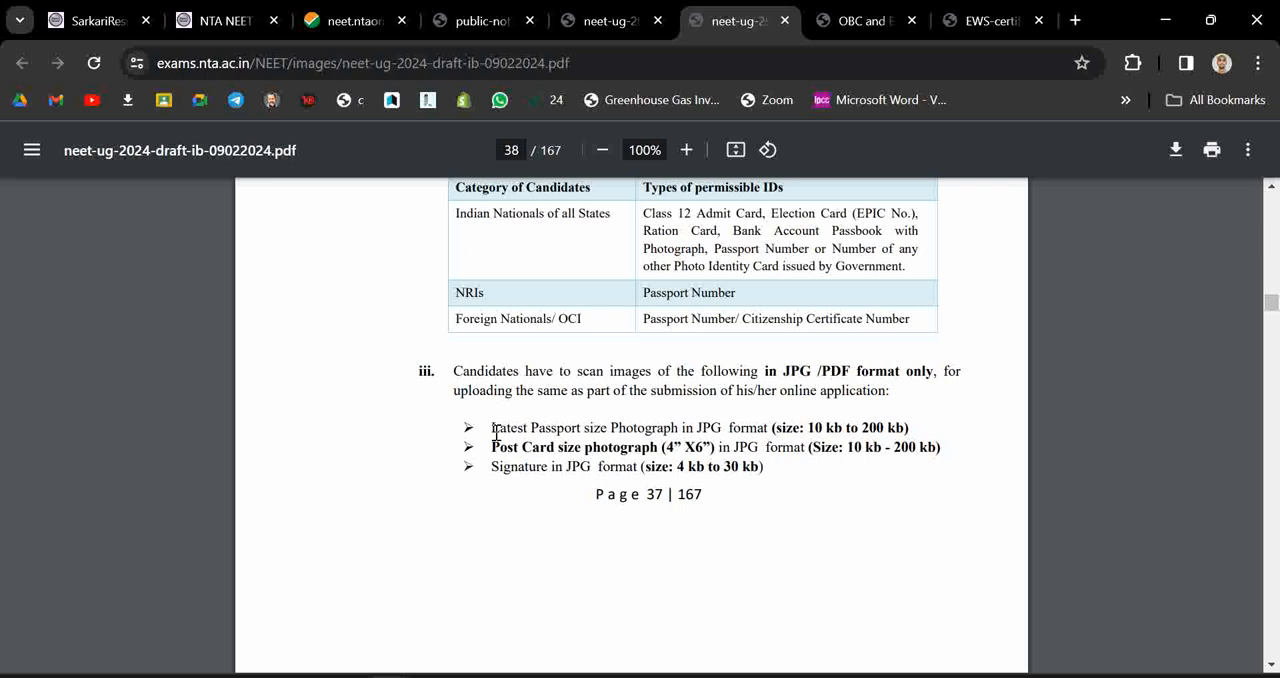
Highlight the fingers and thumb impressions, PwBD certificate and citizenship or embassy certificate requirements
{"action": "left_click_drag", "start_coordinate": [490, 428], "coordinate": [680, 428]}
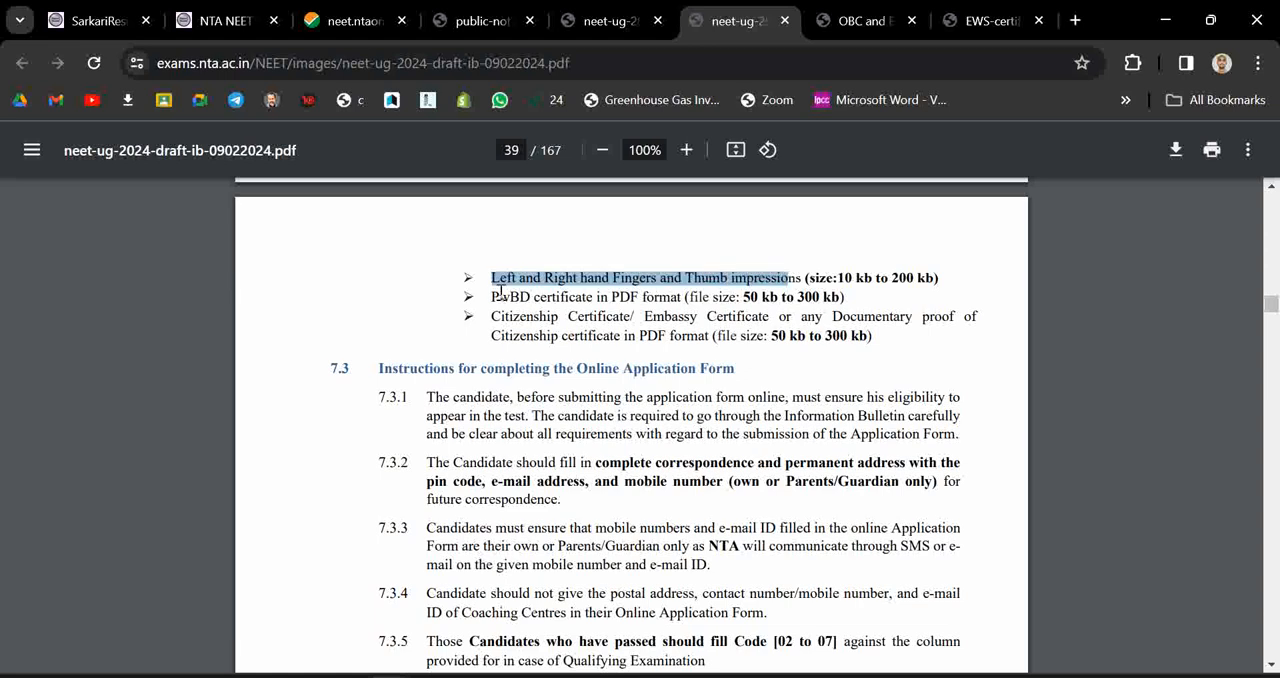
{"action": "left_click_drag", "start_coordinate": [492, 296], "coordinate": [726, 296]}
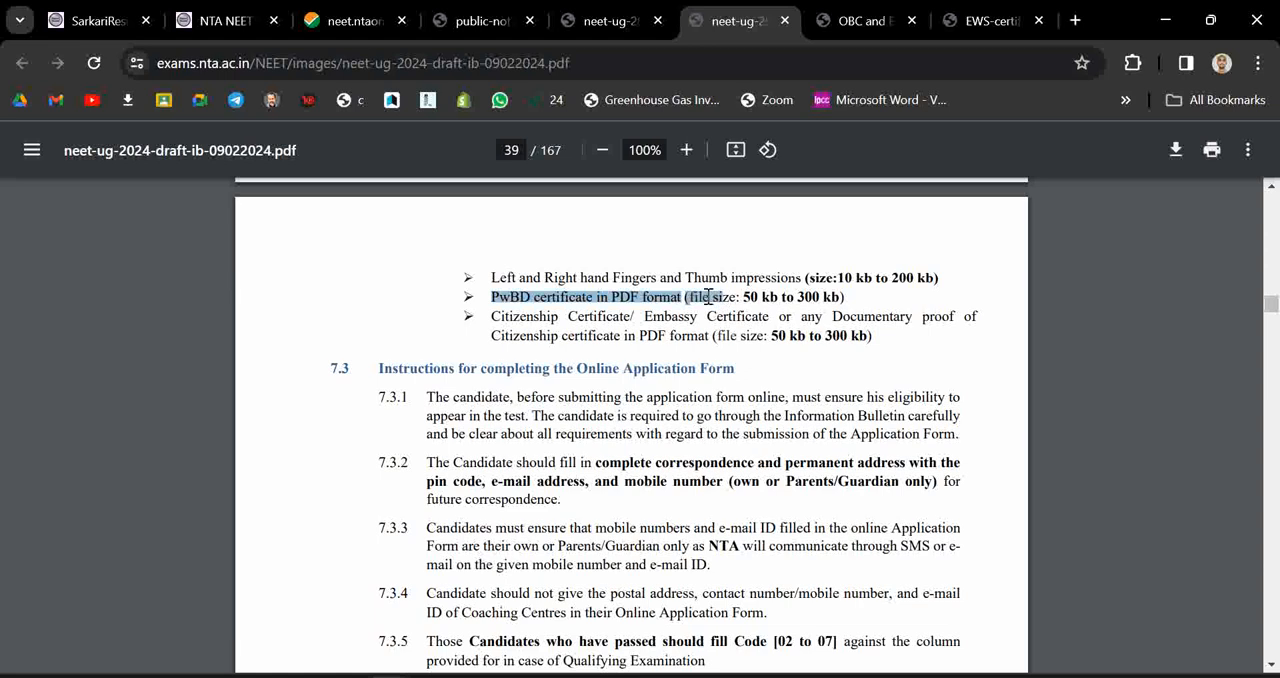
{"action": "left_click", "coordinate": [636, 296]}
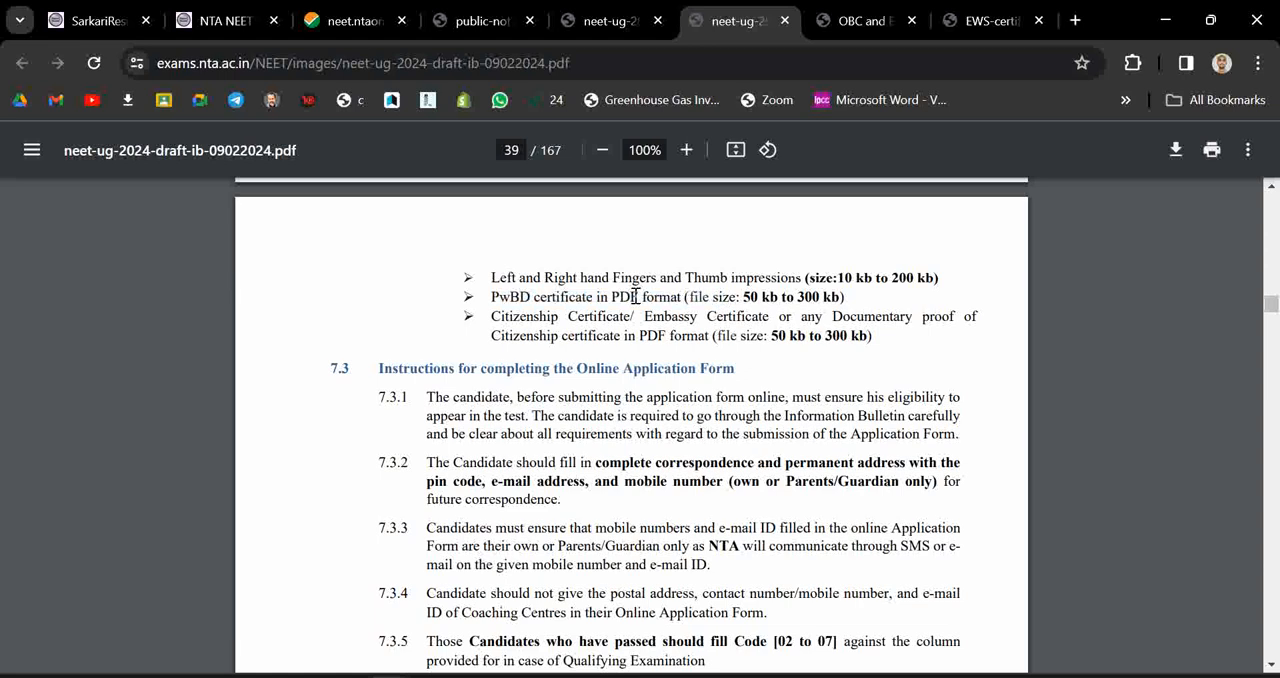
{"action": "double_click", "coordinate": [524, 316]}
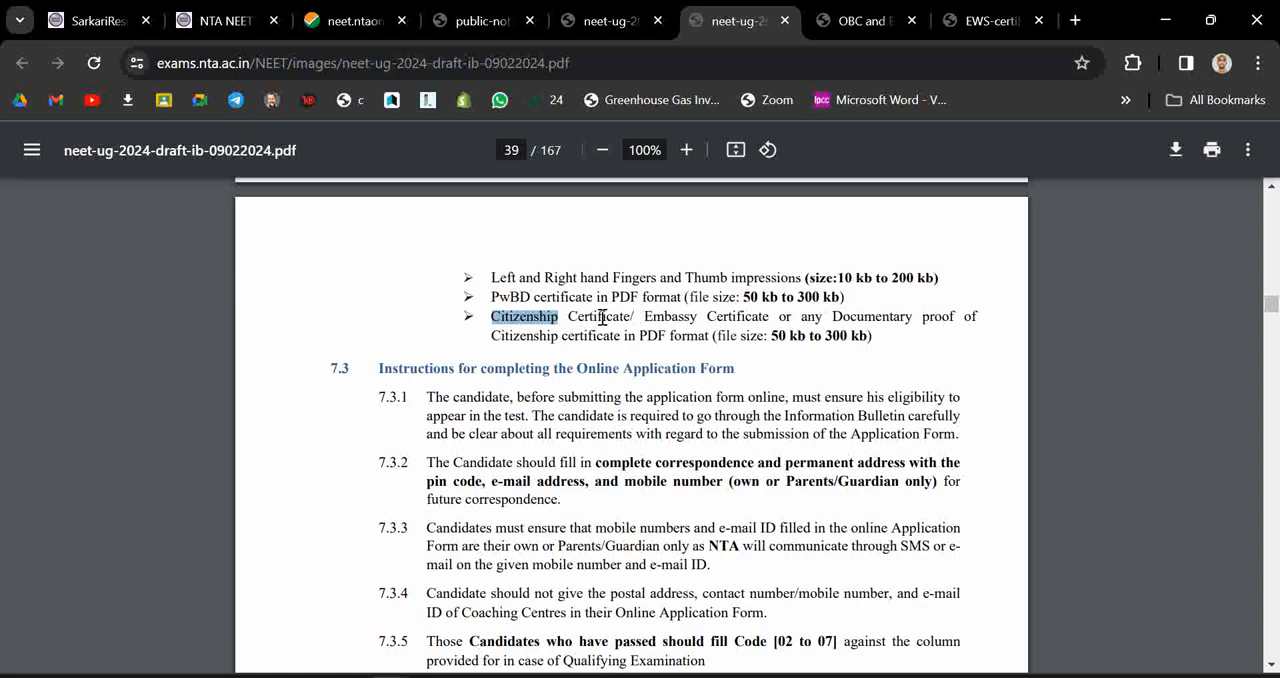
{"action": "left_click_drag", "start_coordinate": [560, 316], "coordinate": [790, 316]}
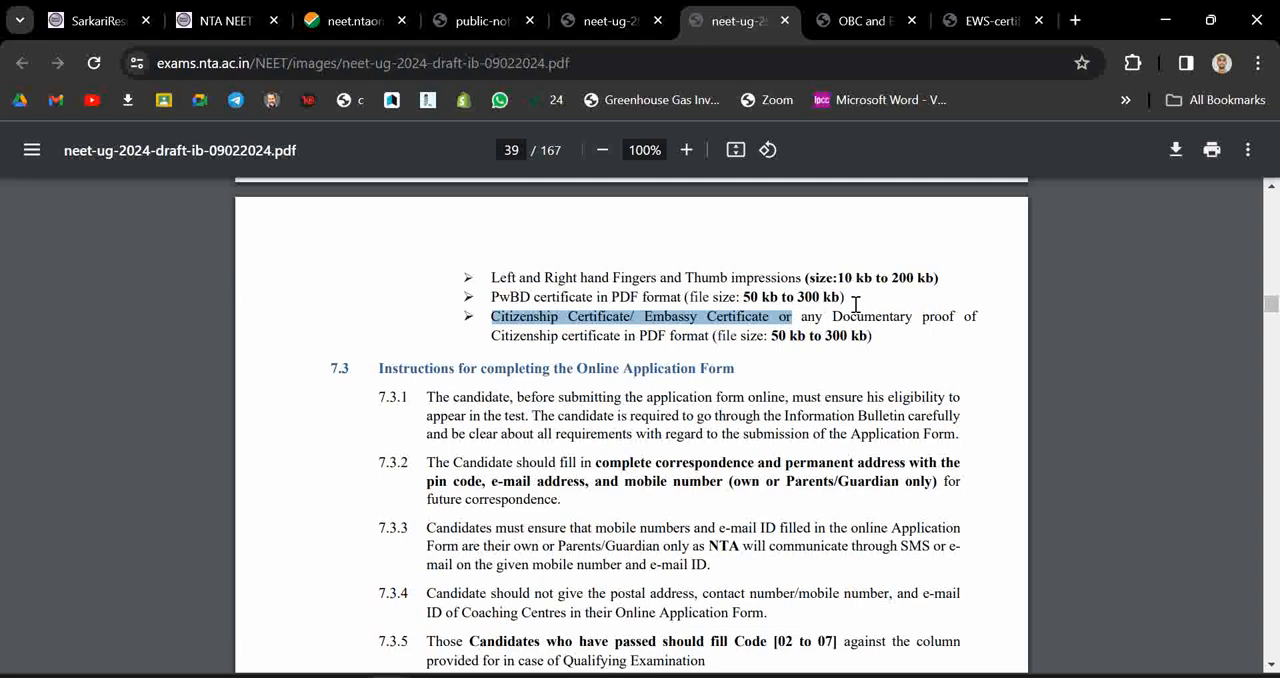
{"action": "mouse_move", "coordinate": [592, 344]}
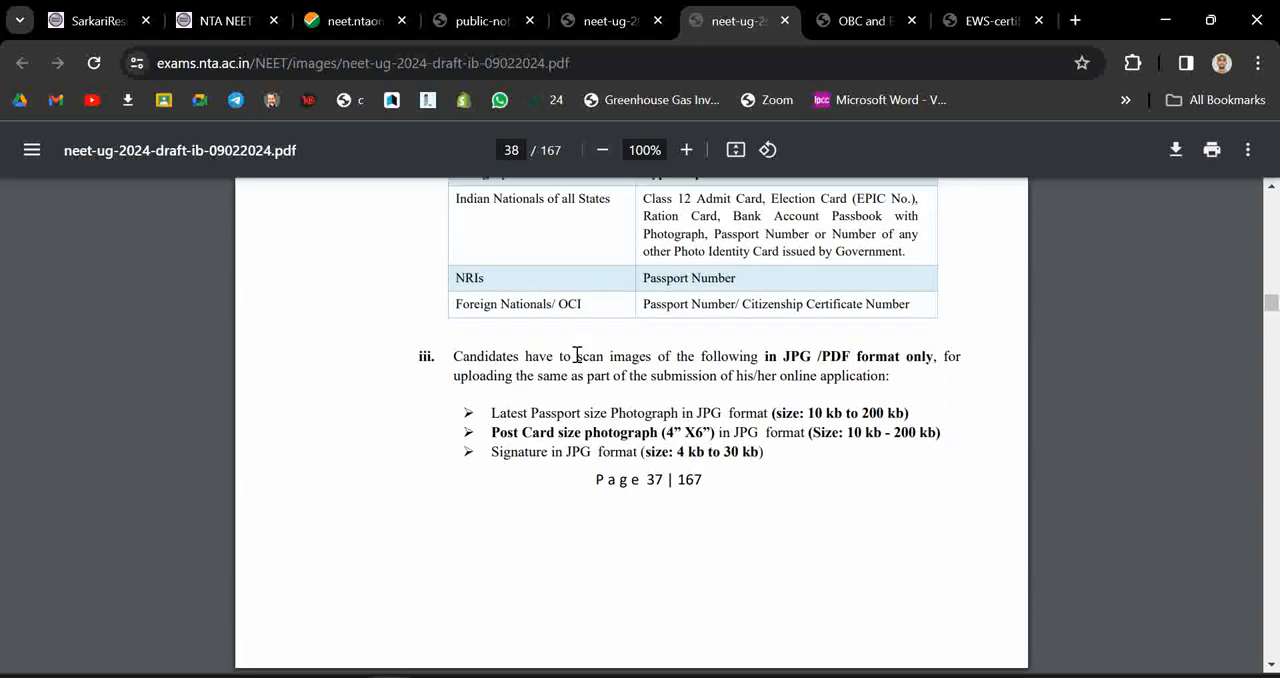
Move on to the OBC/EWS certificate validity PDF
{"action": "scroll", "scroll_direction": "down", "scroll_amount": 3}
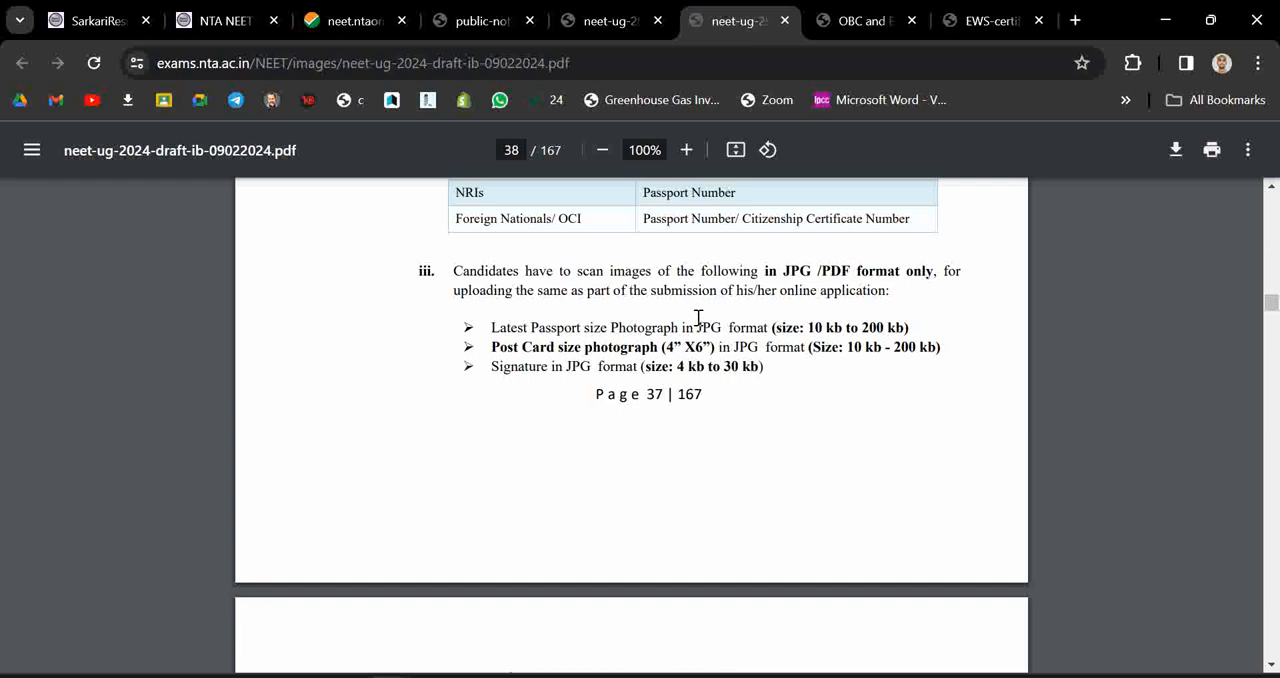
{"action": "mouse_move", "coordinate": [720, 282]}
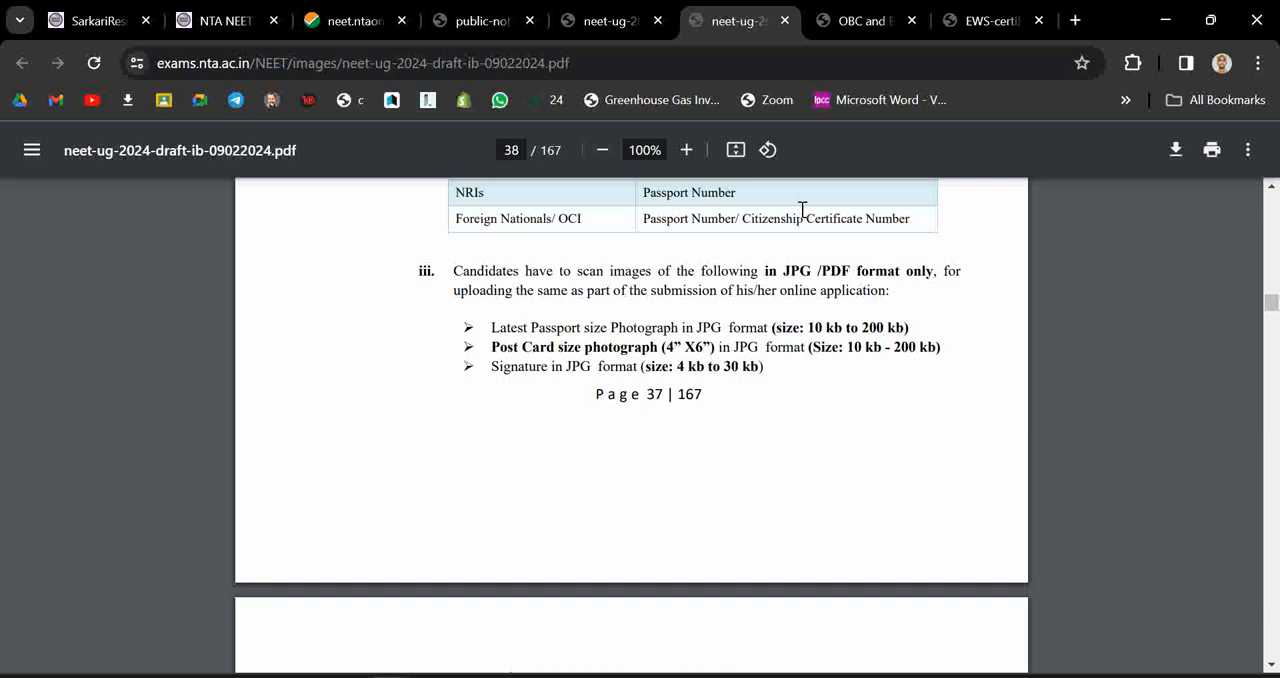
{"action": "mouse_move", "coordinate": [824, 132]}
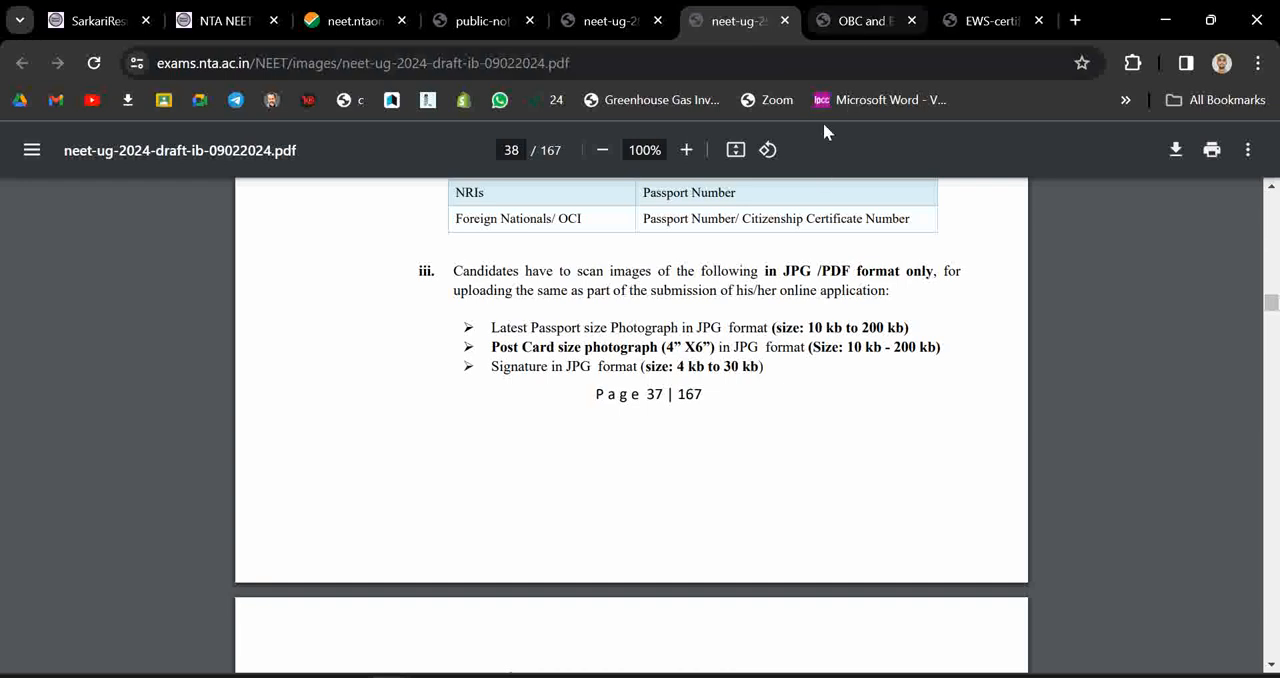
{"action": "left_click", "coordinate": [864, 20]}
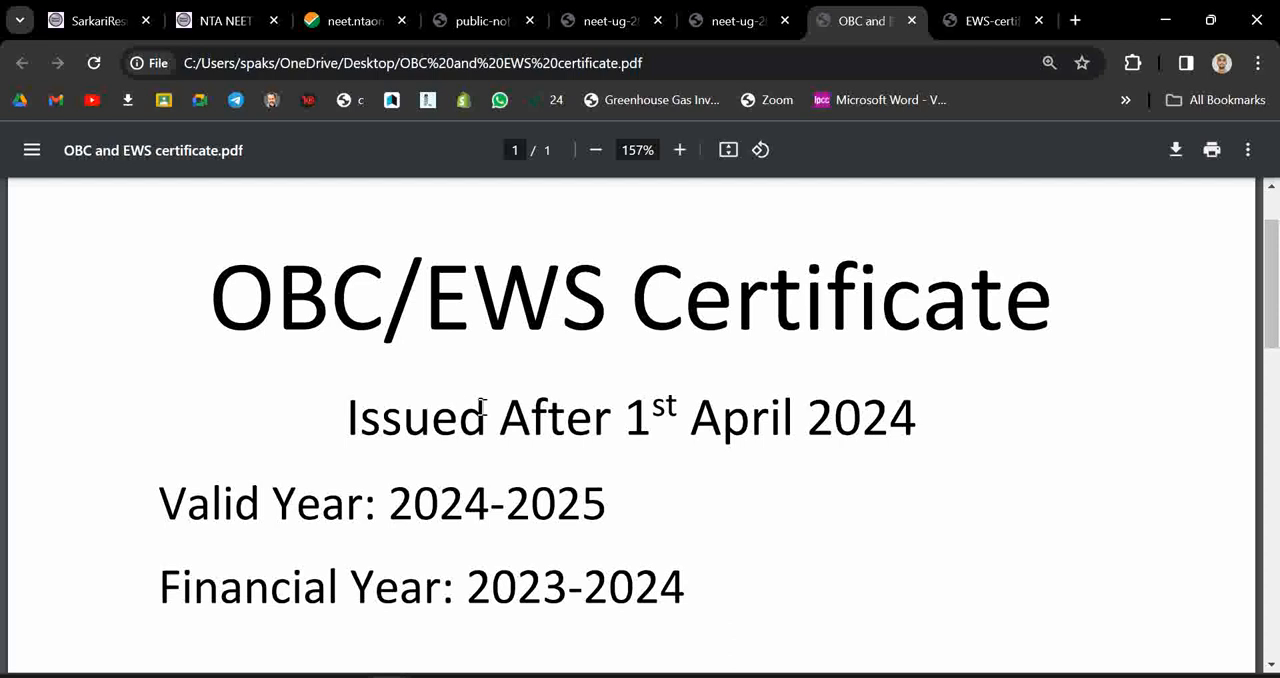
{"action": "mouse_move", "coordinate": [436, 396]}
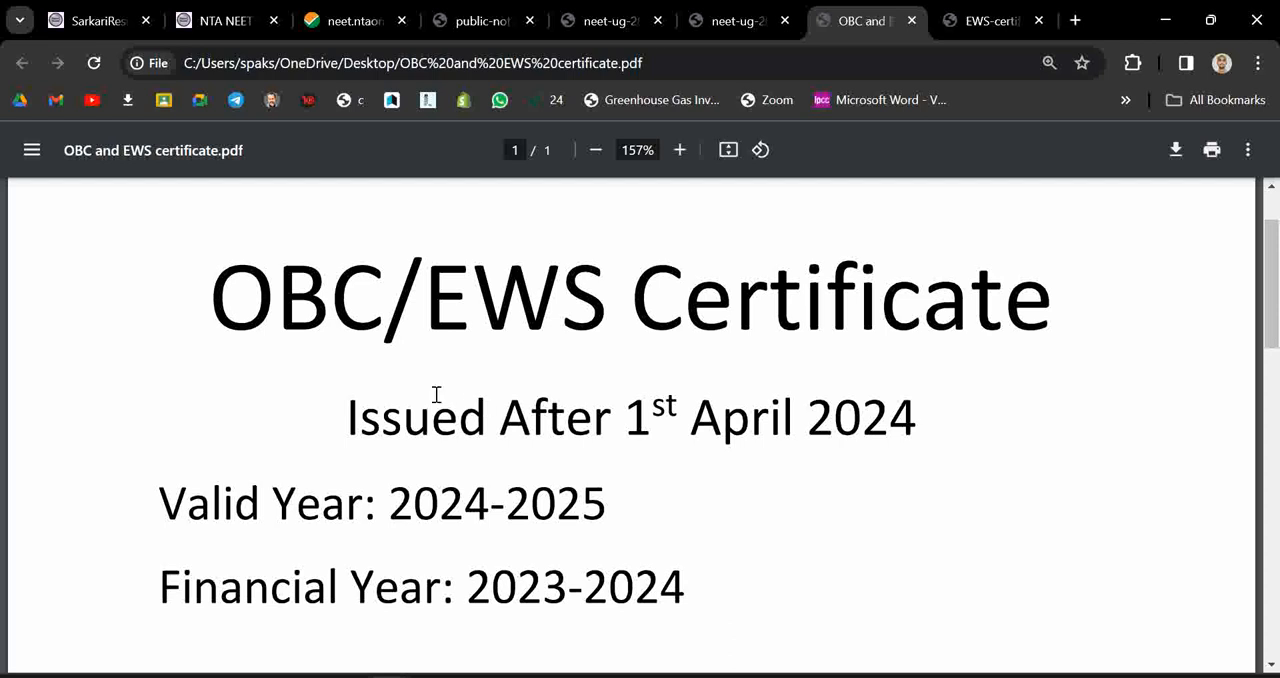
{"action": "mouse_move", "coordinate": [272, 310]}
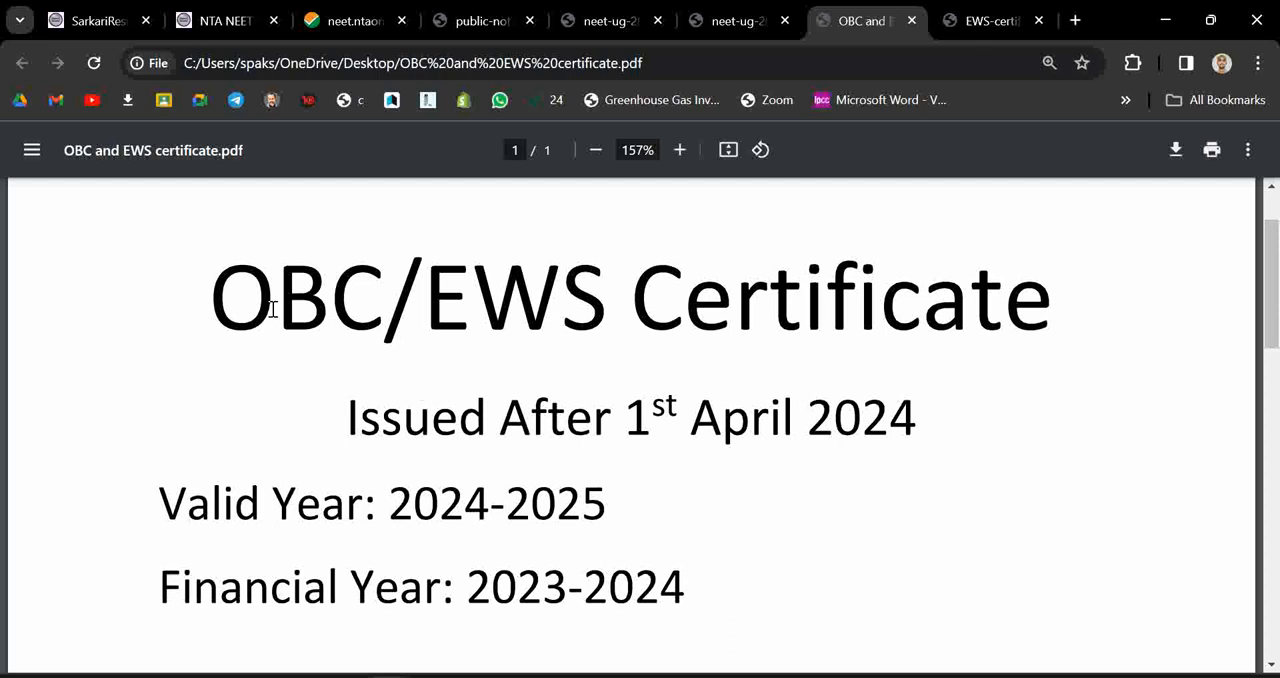
{"action": "mouse_move", "coordinate": [278, 520]}
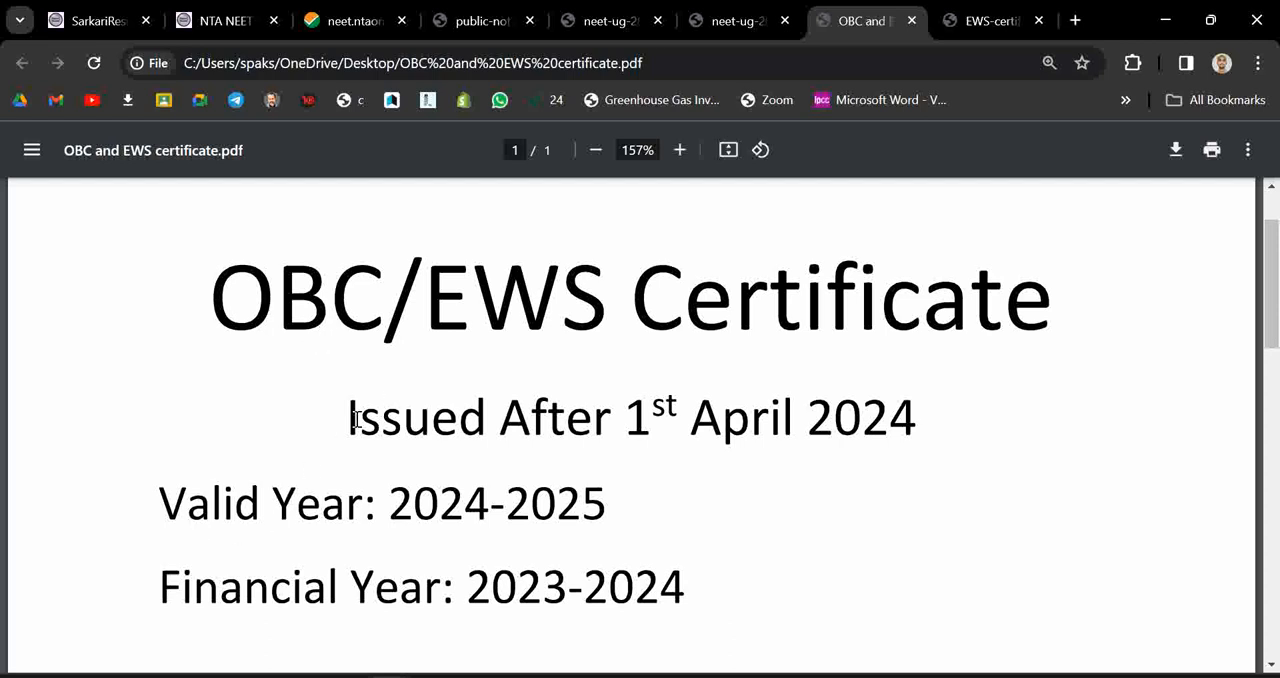
Highlight the 'Issued After 1st April 2024' and 'Financial Year: 2023-2024' lines, then bring up the EWS certificate format PDF
{"action": "left_click_drag", "start_coordinate": [348, 418], "coordinate": [912, 418]}
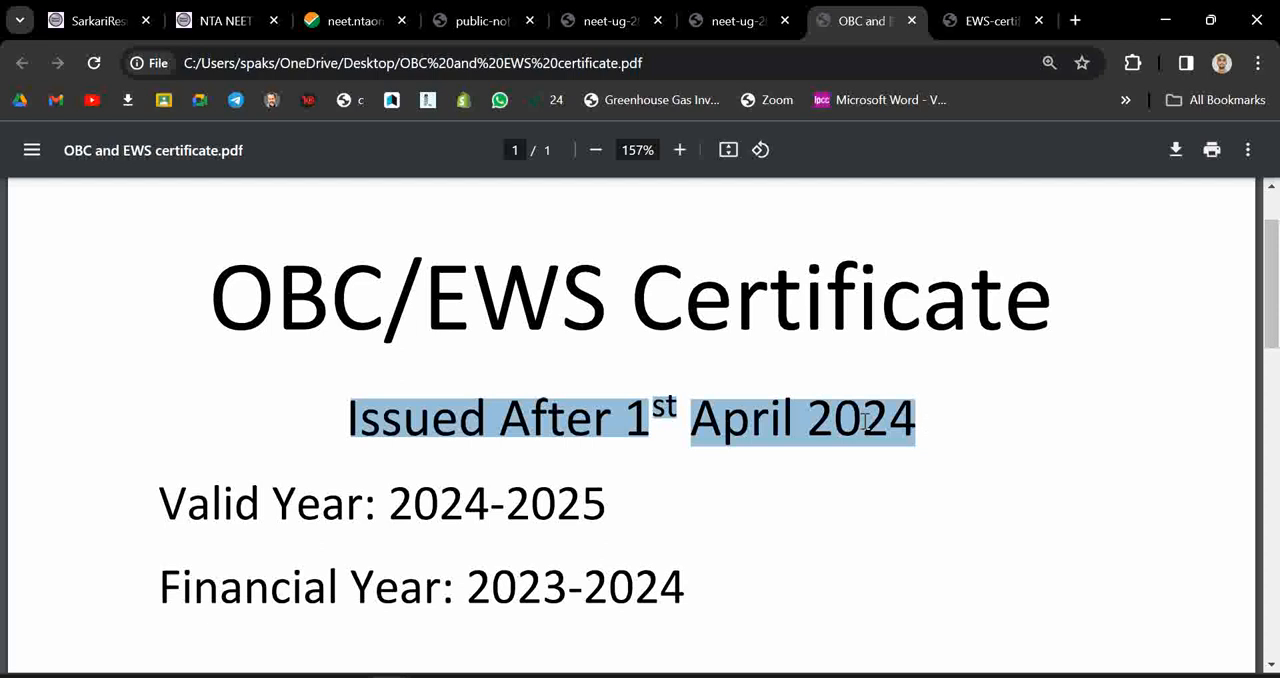
{"action": "left_click", "coordinate": [860, 418]}
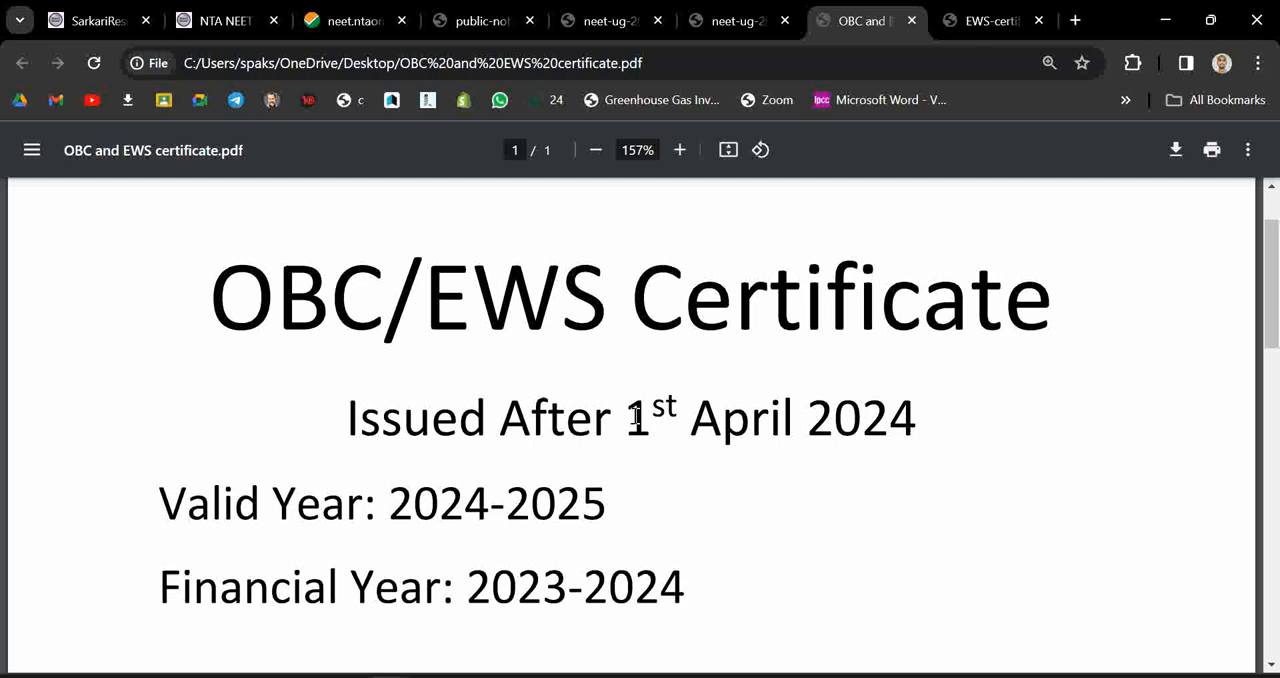
{"action": "left_click_drag", "start_coordinate": [632, 418], "coordinate": [912, 418]}
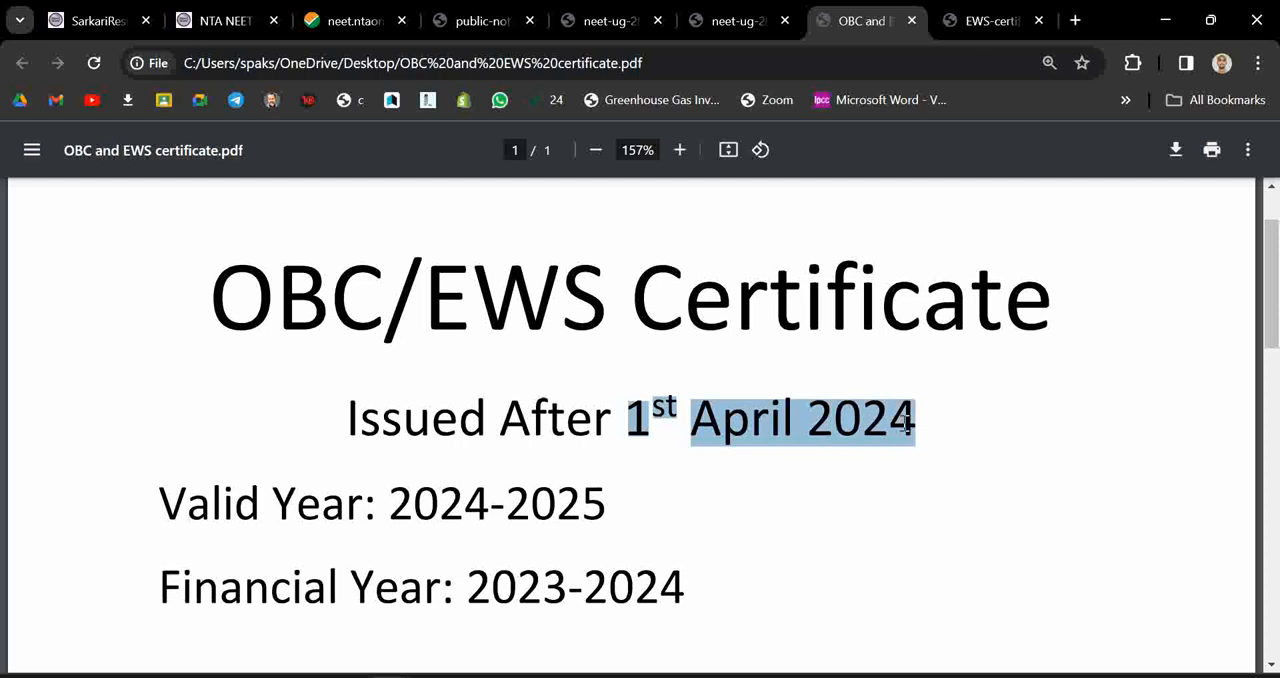
{"action": "mouse_move", "coordinate": [378, 512]}
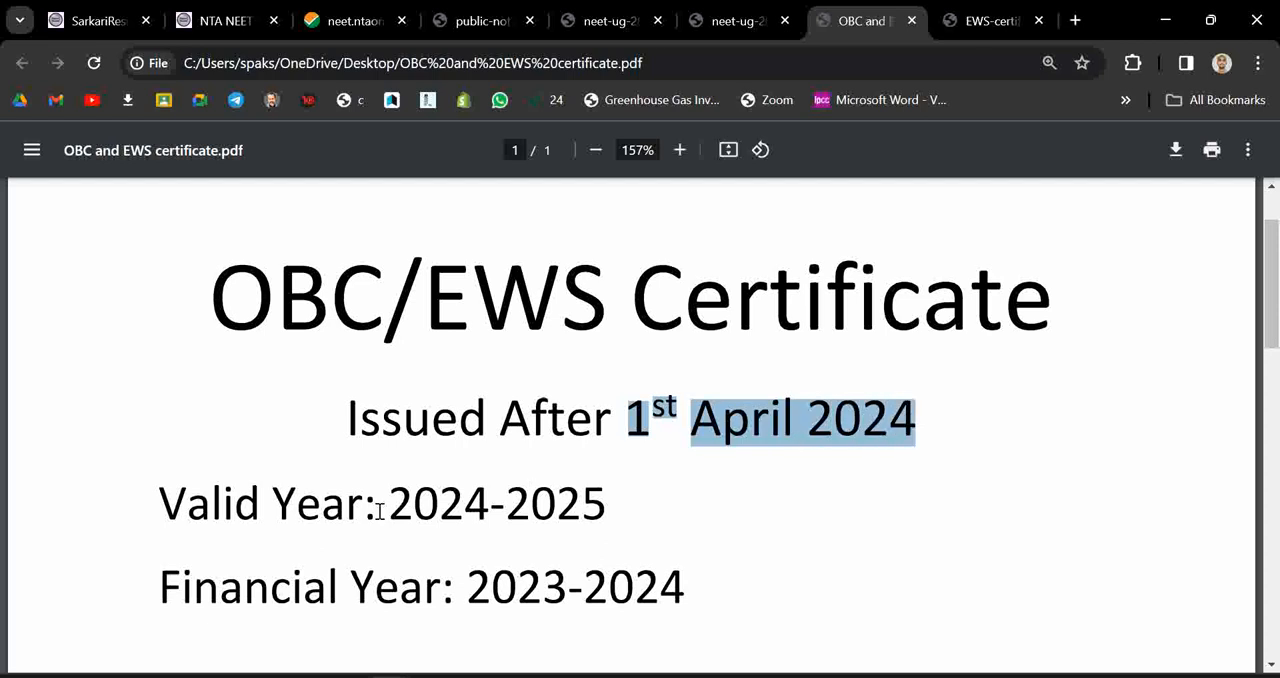
{"action": "mouse_move", "coordinate": [172, 502]}
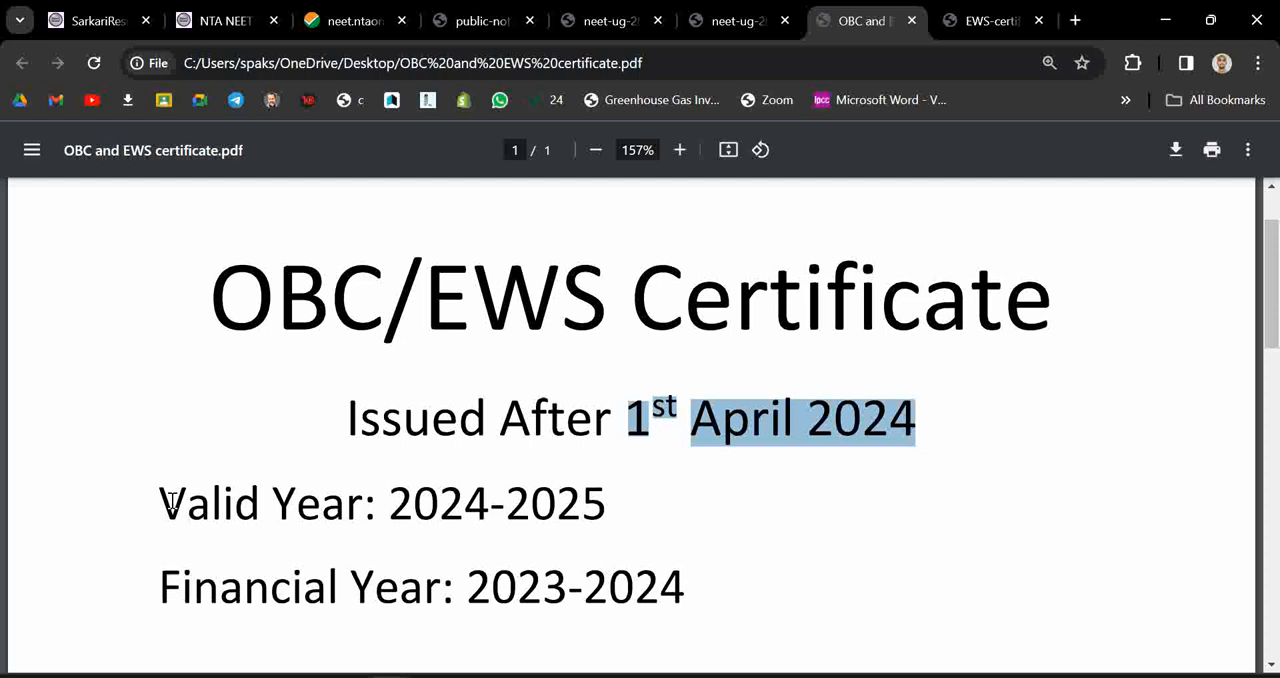
{"action": "left_click_drag", "start_coordinate": [160, 504], "coordinate": [604, 504]}
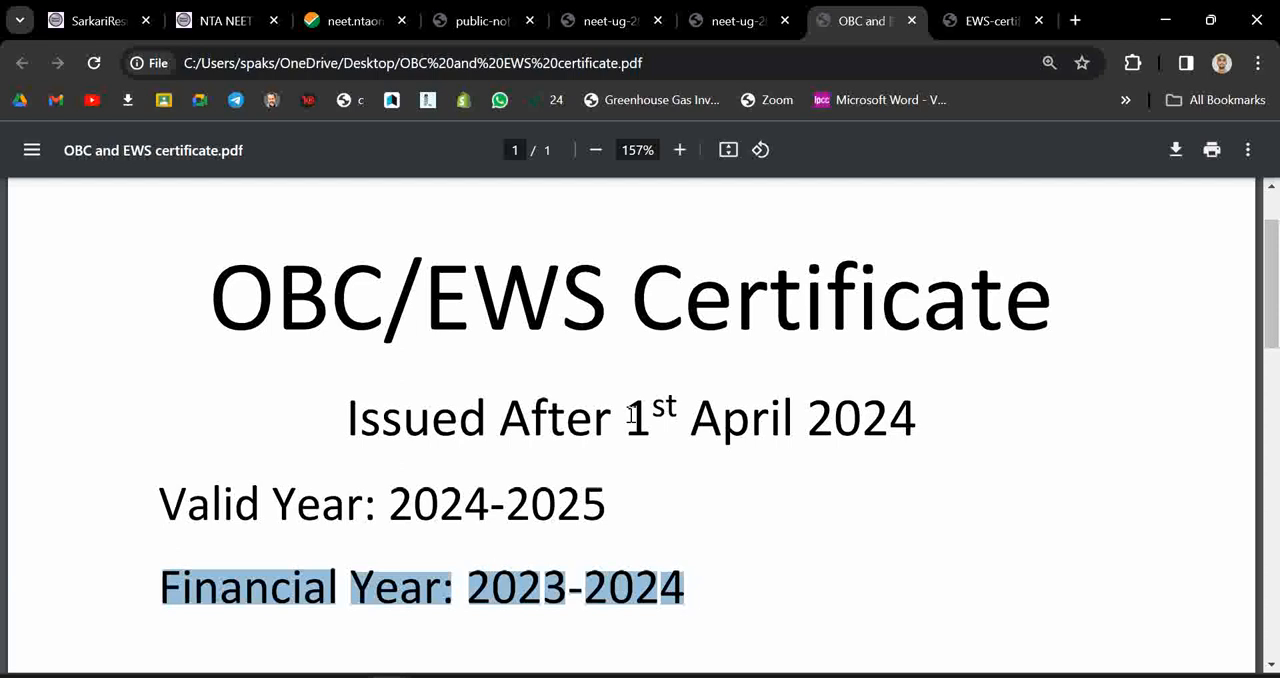
{"action": "left_click", "coordinate": [990, 20]}
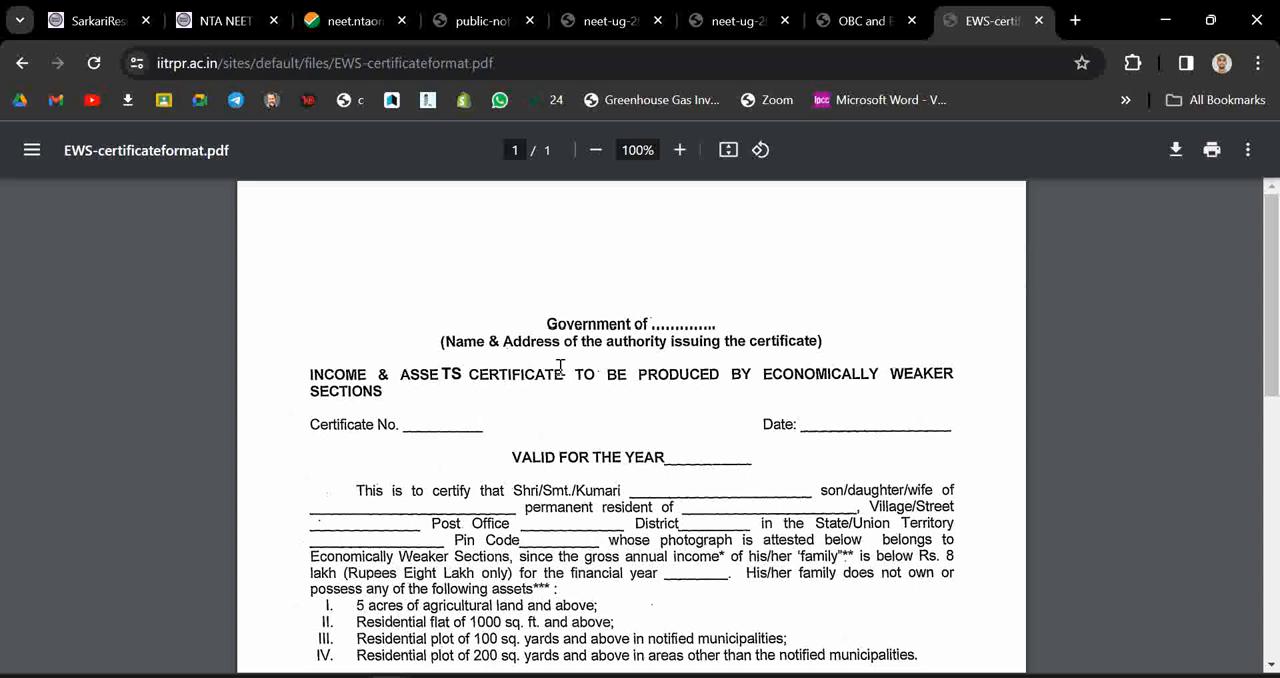
Review the blank EWS income and asset certificate format down to clause 2
{"action": "scroll", "scroll_direction": "down", "scroll_amount": 3}
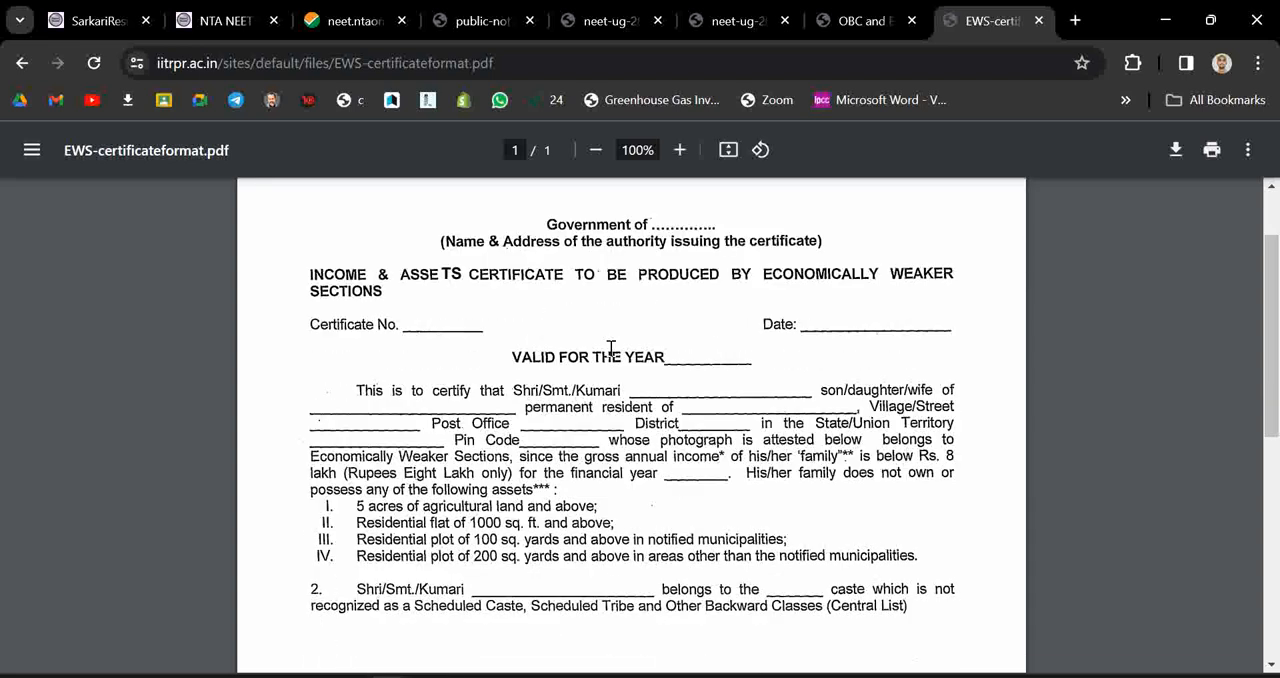
{"action": "mouse_move", "coordinate": [710, 356]}
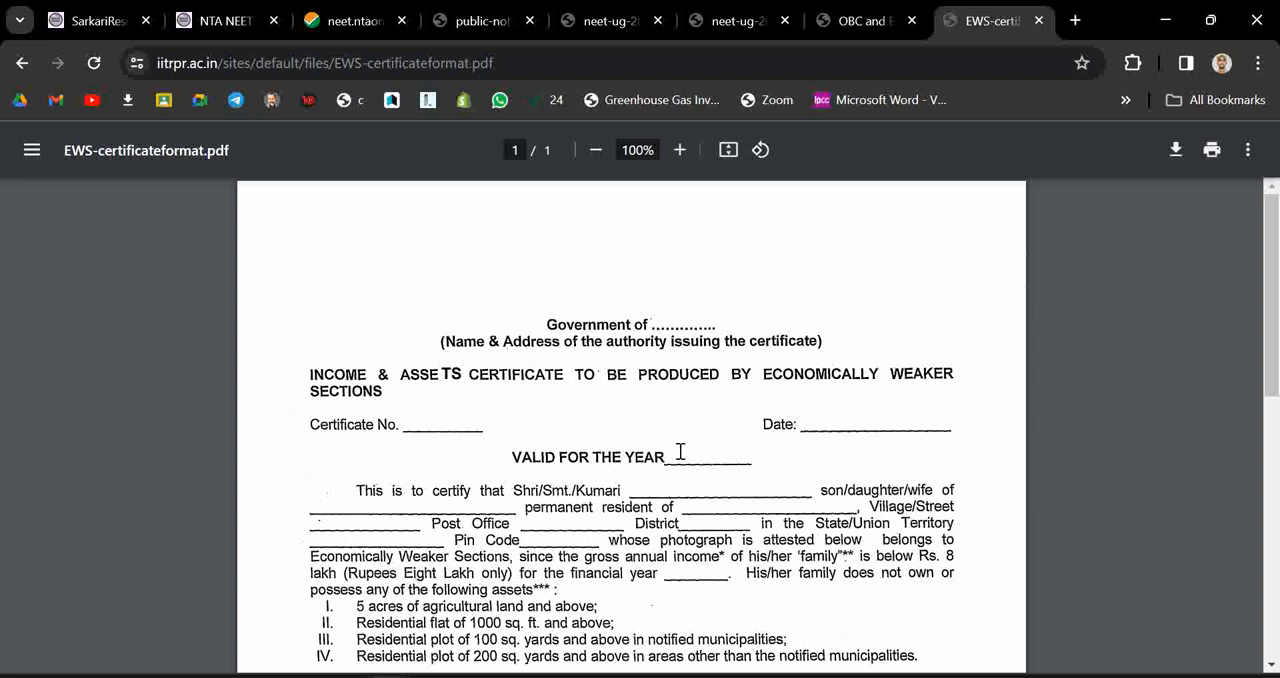
{"action": "mouse_move", "coordinate": [678, 438]}
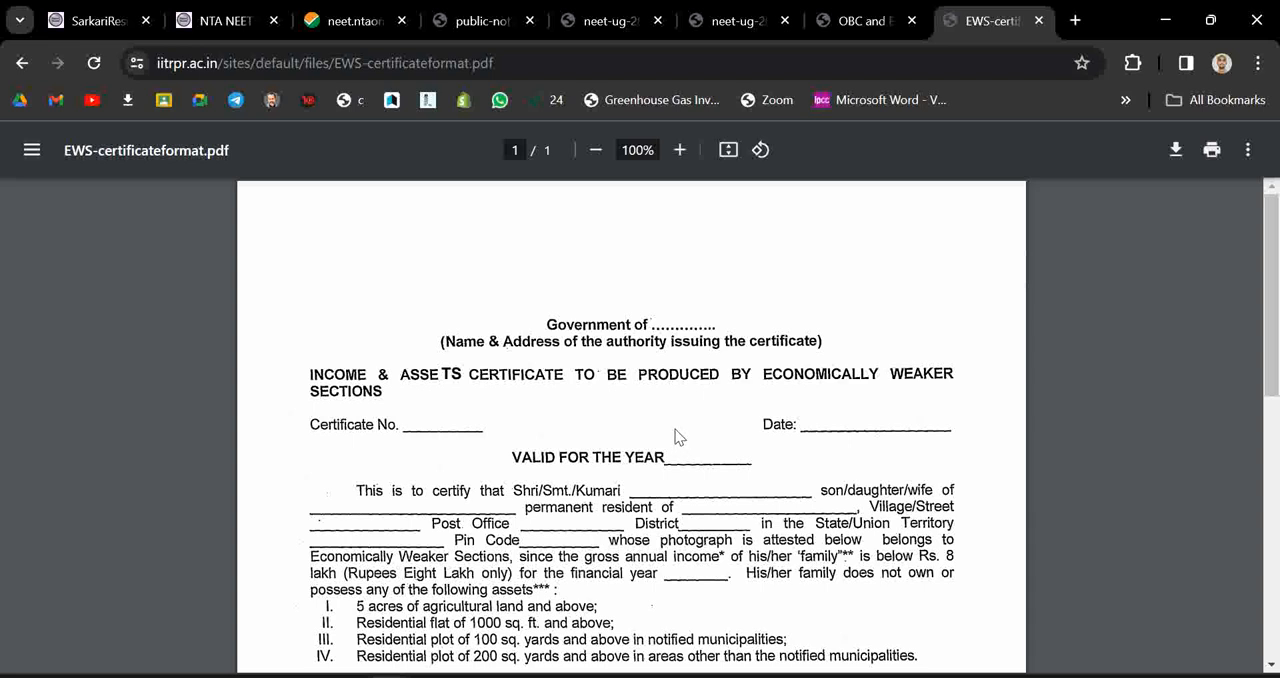
{"action": "mouse_move", "coordinate": [686, 422]}
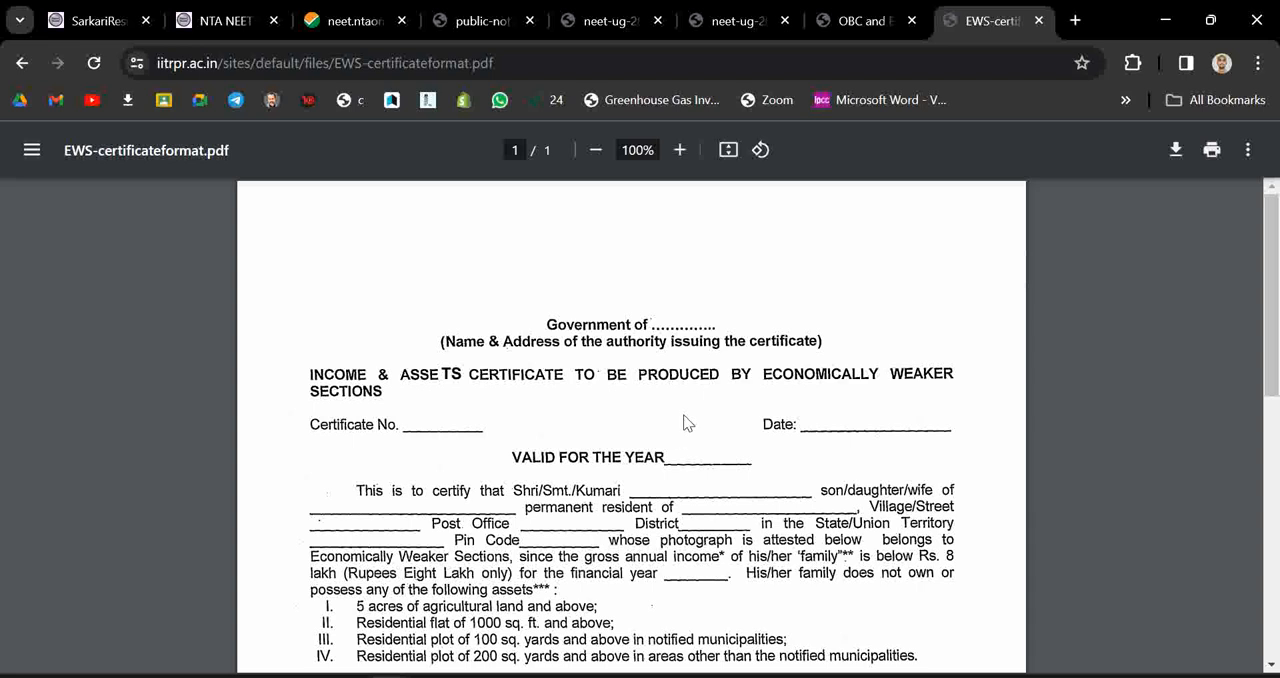
{"action": "mouse_move", "coordinate": [600, 374]}
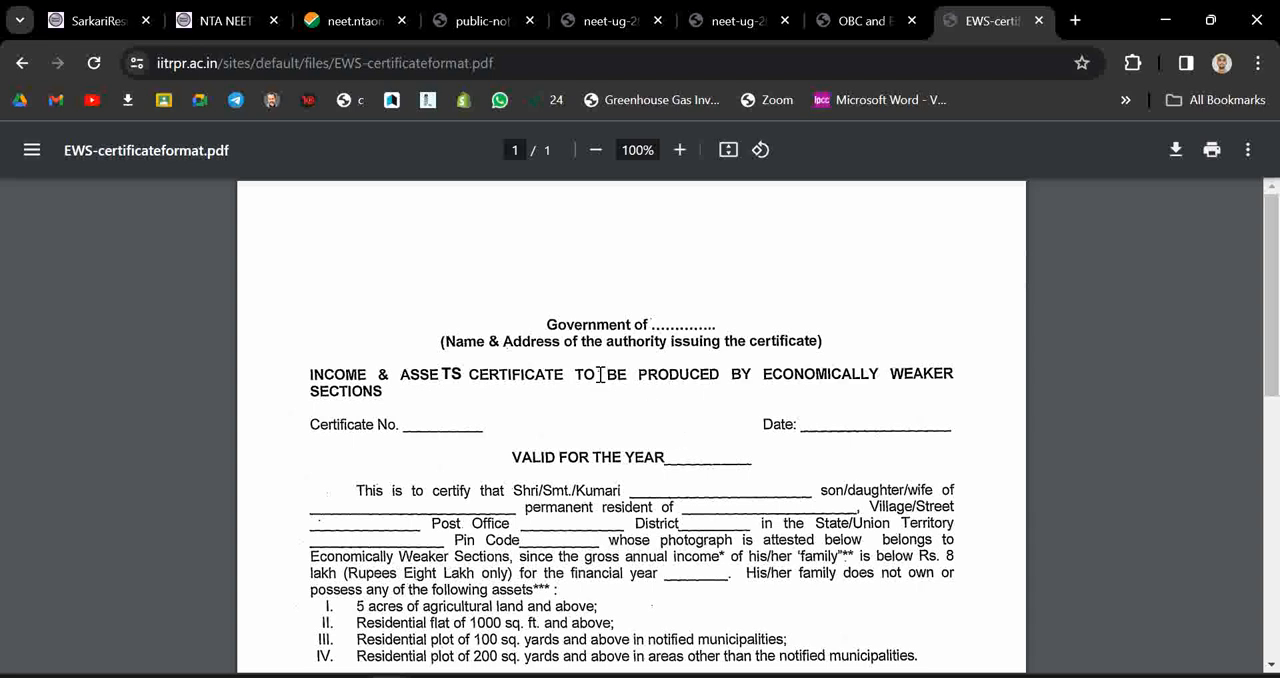
{"action": "mouse_move", "coordinate": [572, 224]}
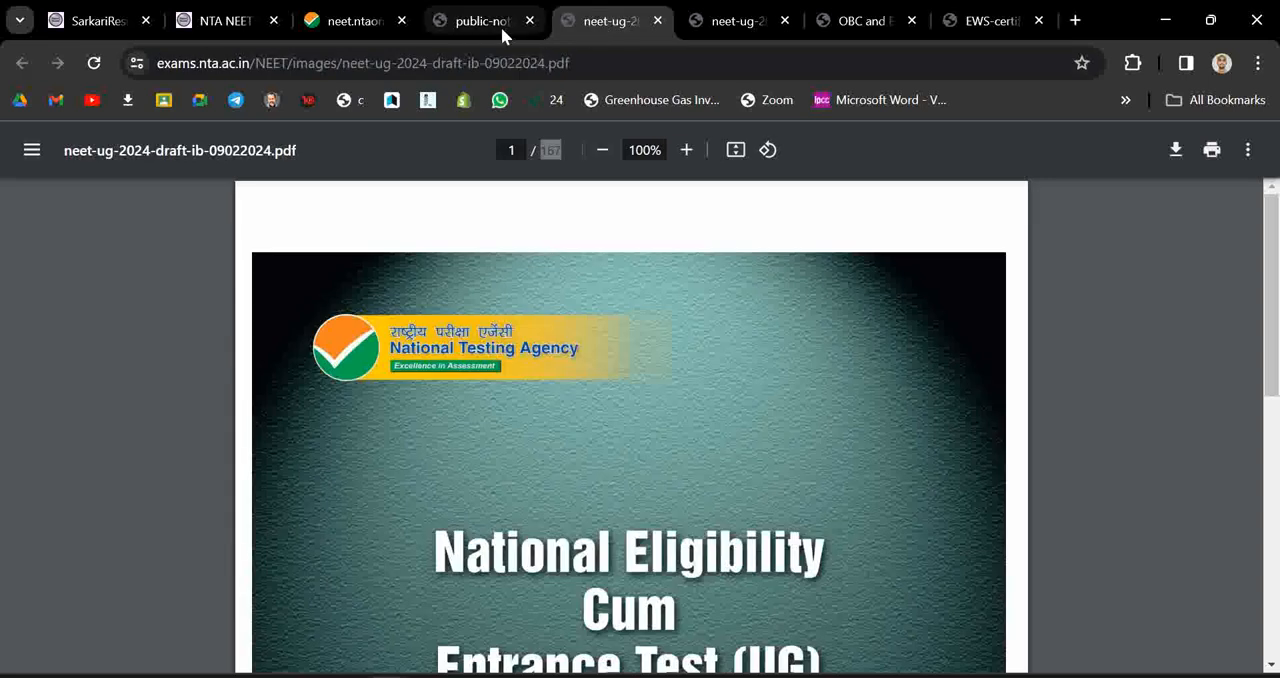
Glance at the NEET UG public notice, then return to the neet.ntaonline.in candidate login page
{"action": "left_click", "coordinate": [484, 20]}
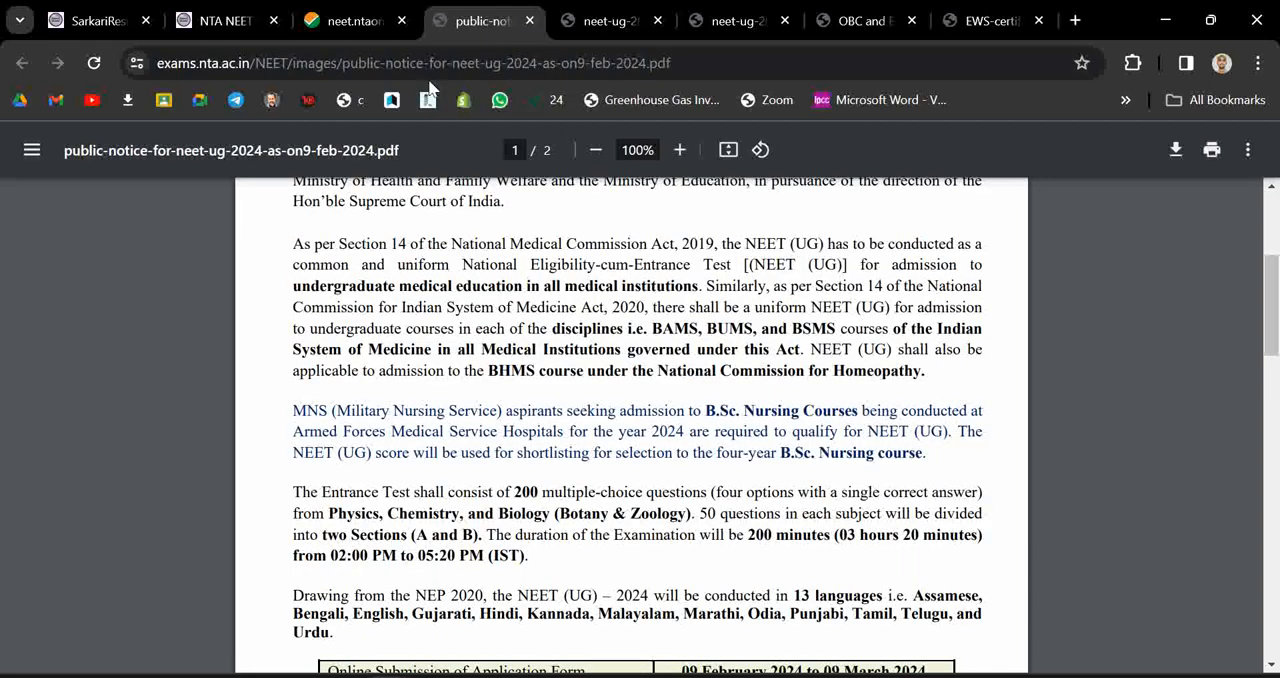
{"action": "left_click", "coordinate": [356, 20]}
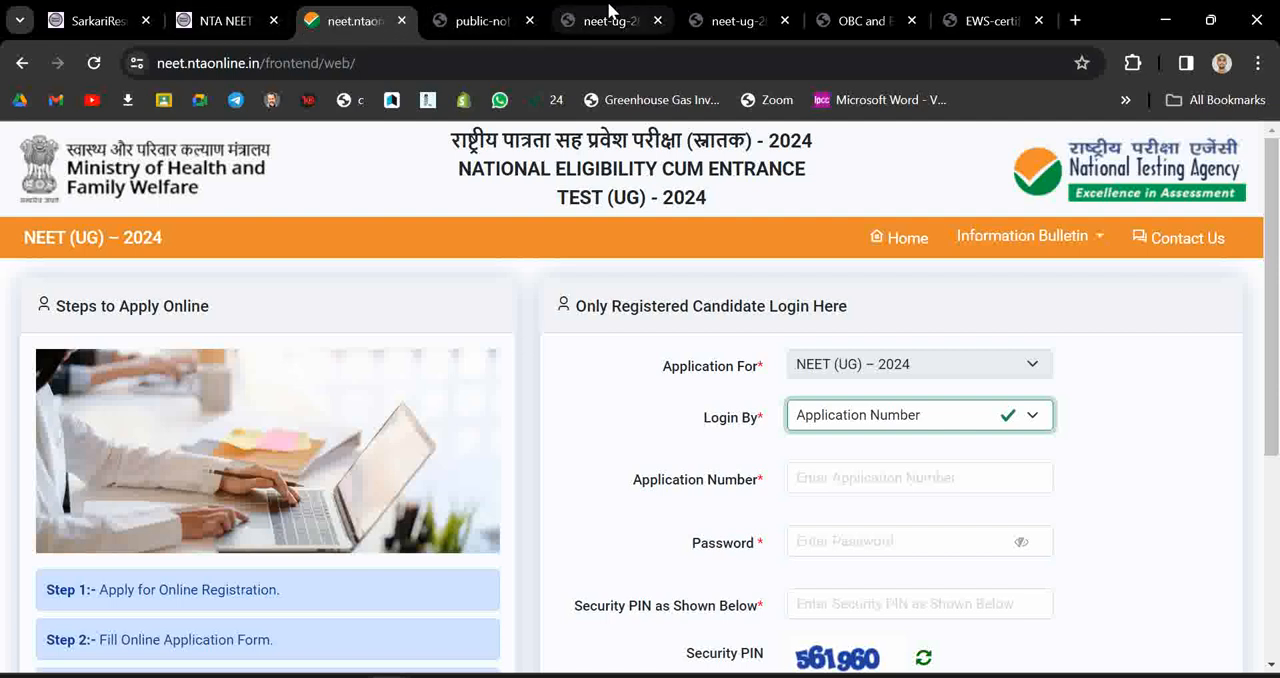
{"action": "mouse_move", "coordinate": [610, 20]}
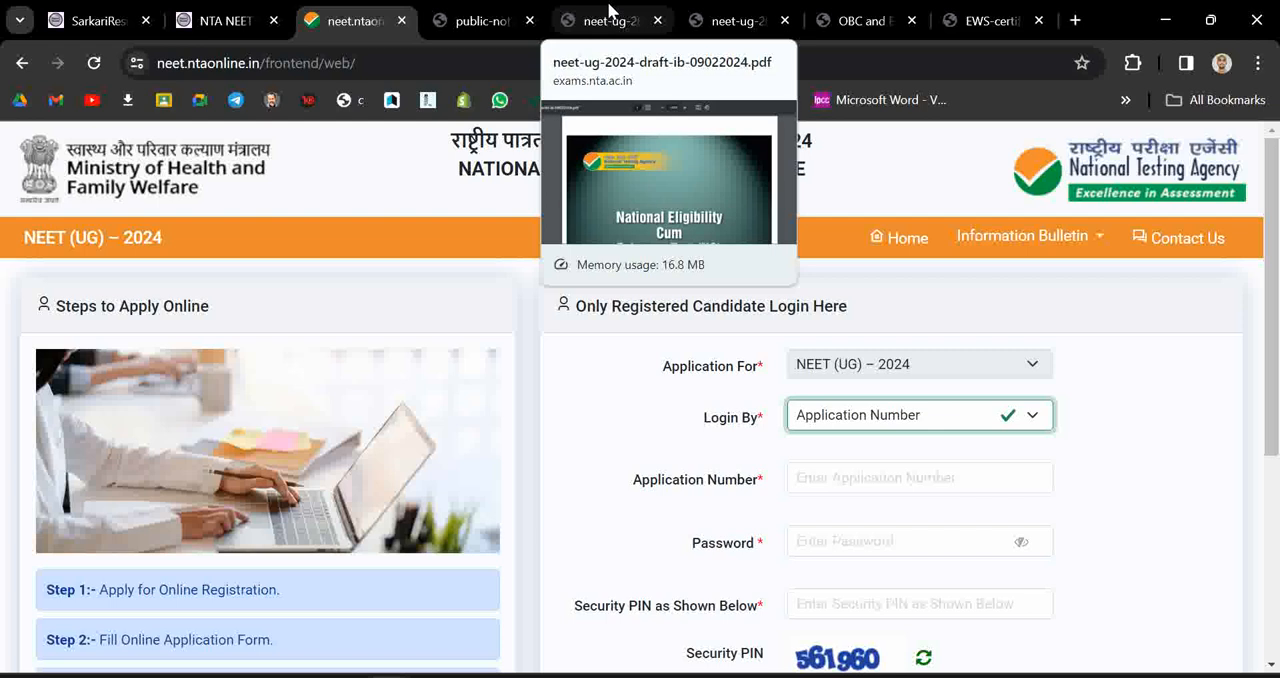